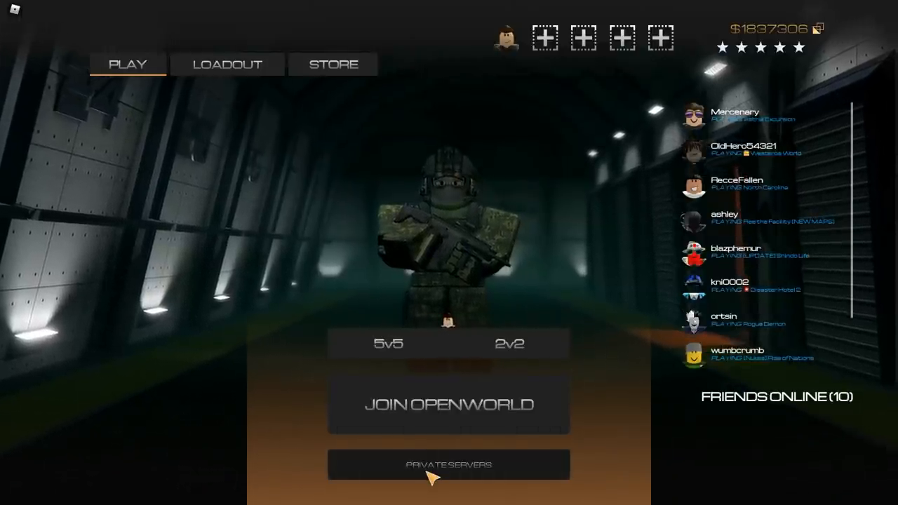
# Step: Set the private server map to the Openworld mode and its map, then join to the deploy screen
pyautogui.click(449, 463)
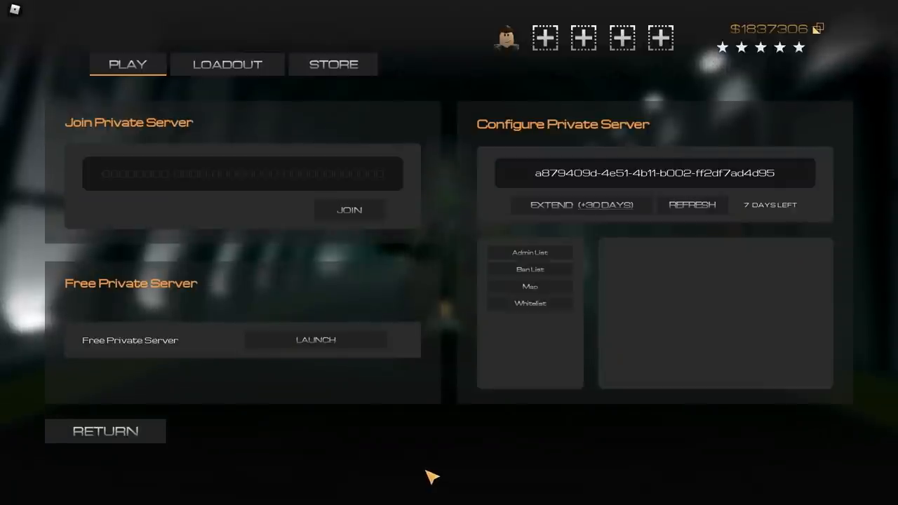
pyautogui.click(530, 287)
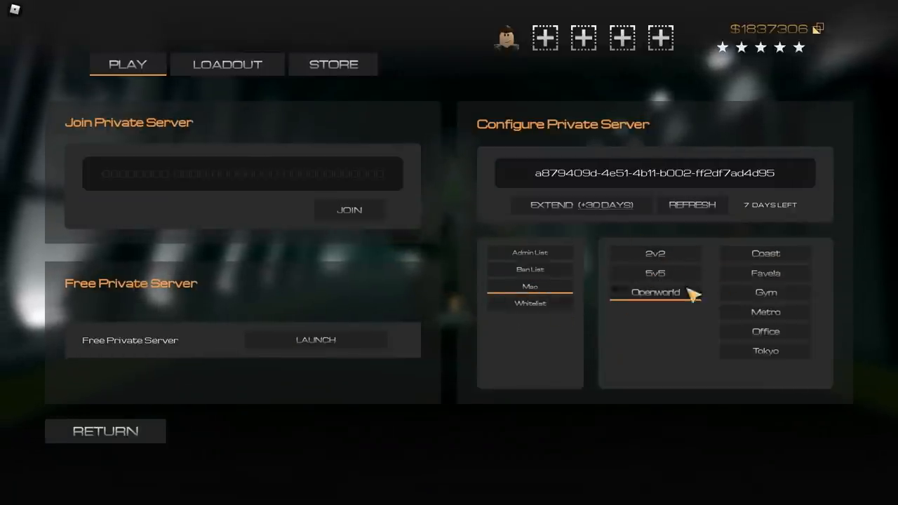
pyautogui.click(654, 252)
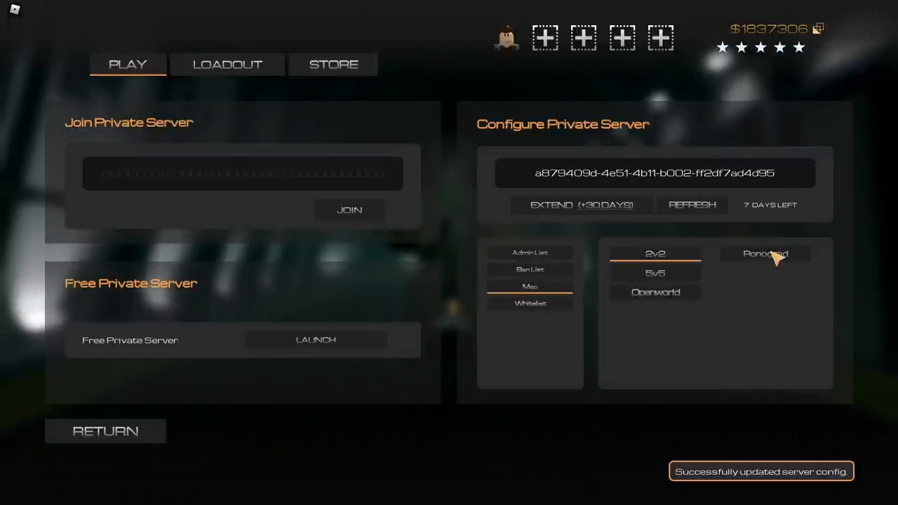
pyautogui.click(655, 292)
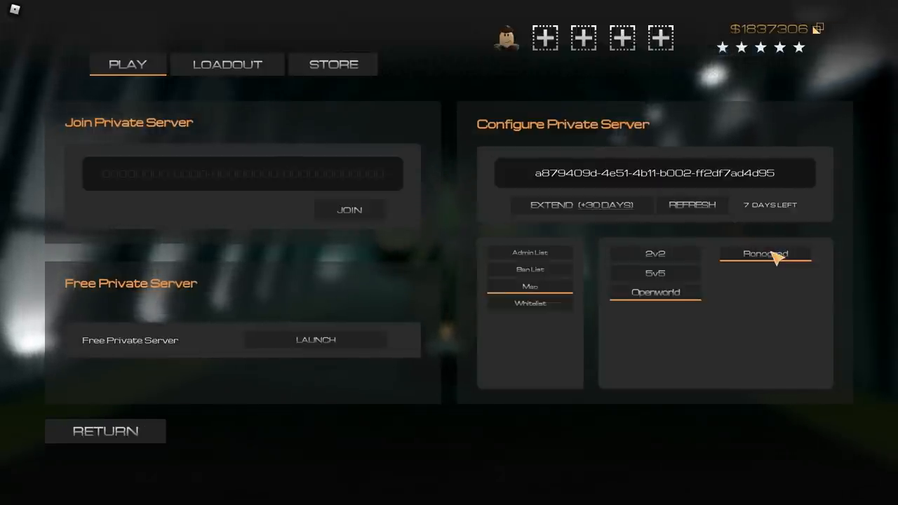
pyautogui.moveTo(418, 264)
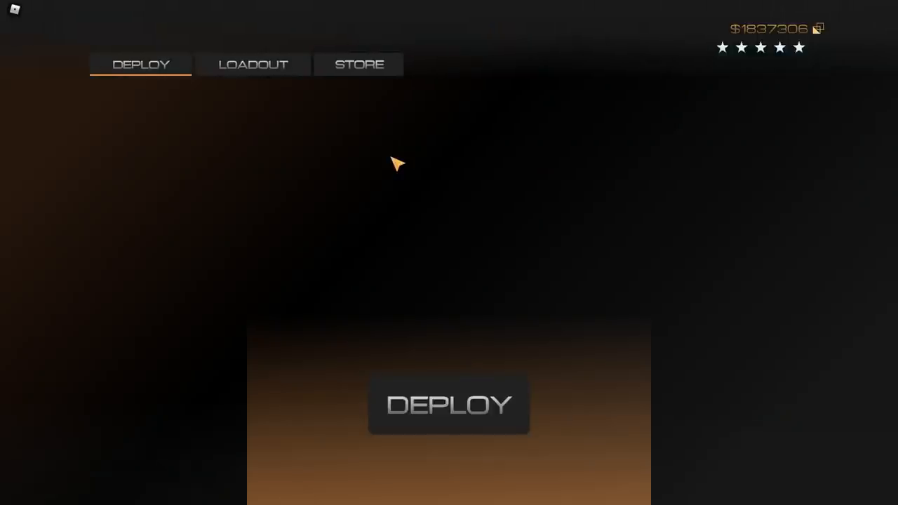
# Step: Deploy into the game and enable cheats at the Real-time Game Editor prompt
pyautogui.click(449, 405)
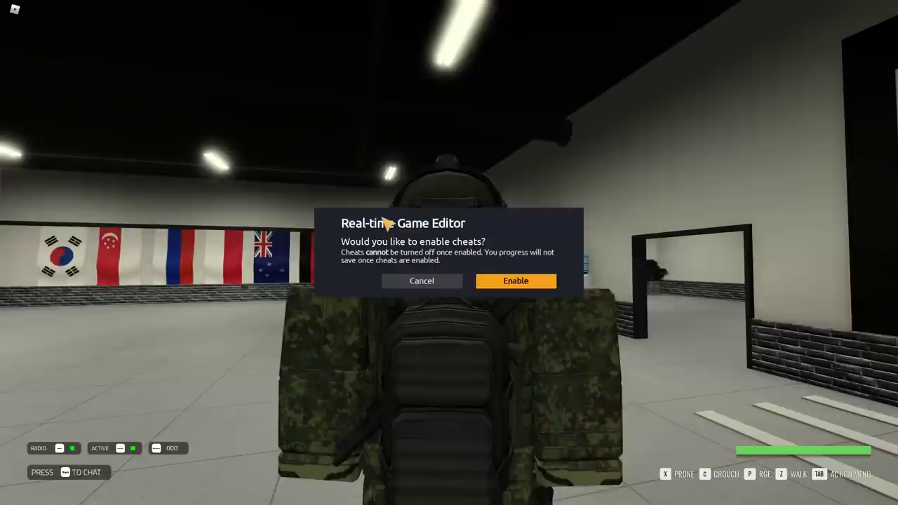
pyautogui.moveTo(442, 260)
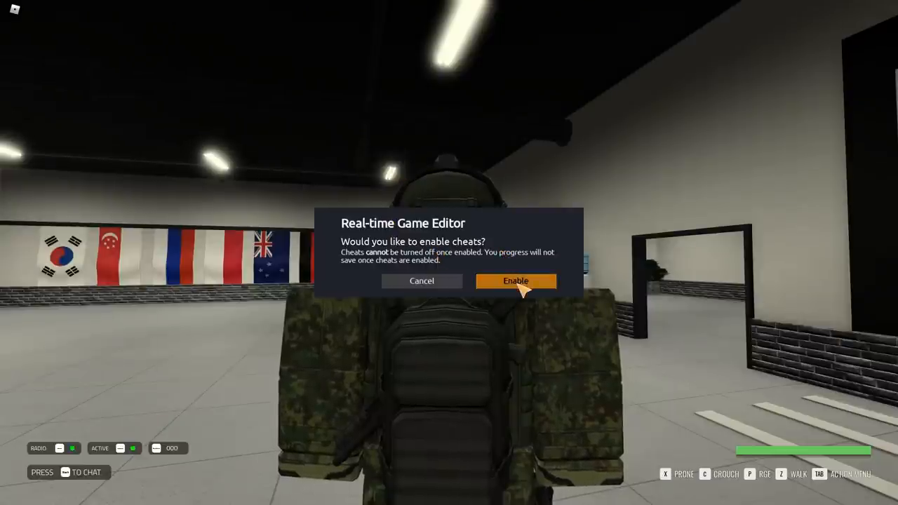
pyautogui.click(516, 281)
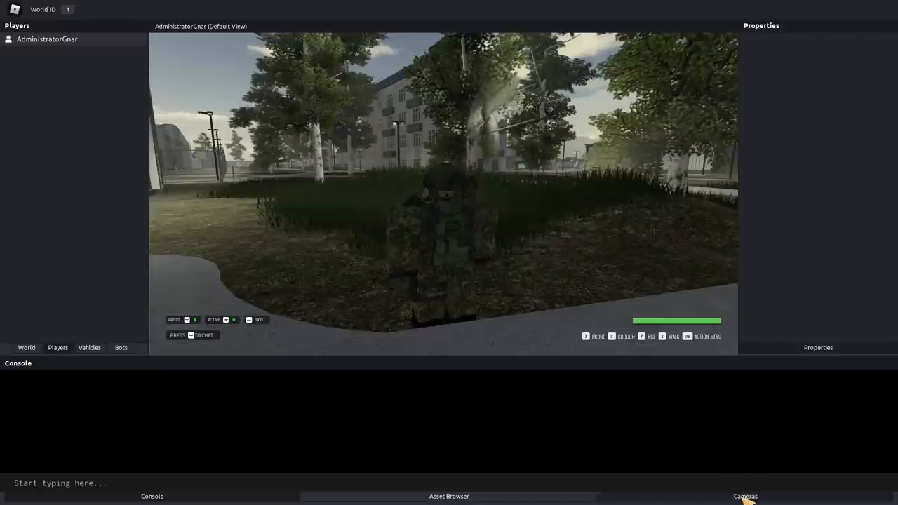
# Step: Add Studio, Cinematic and Top-down camera views from the Cameras panel beside the default view
pyautogui.click(745, 496)
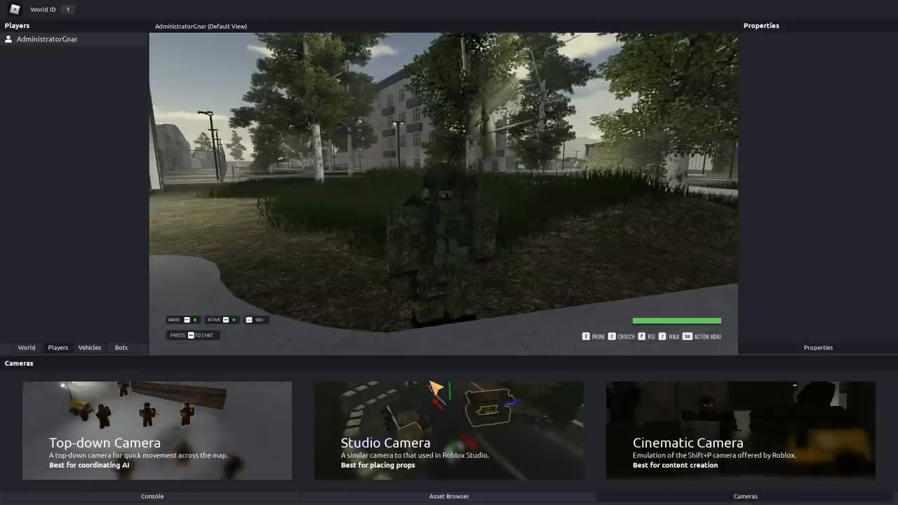
pyautogui.click(449, 430)
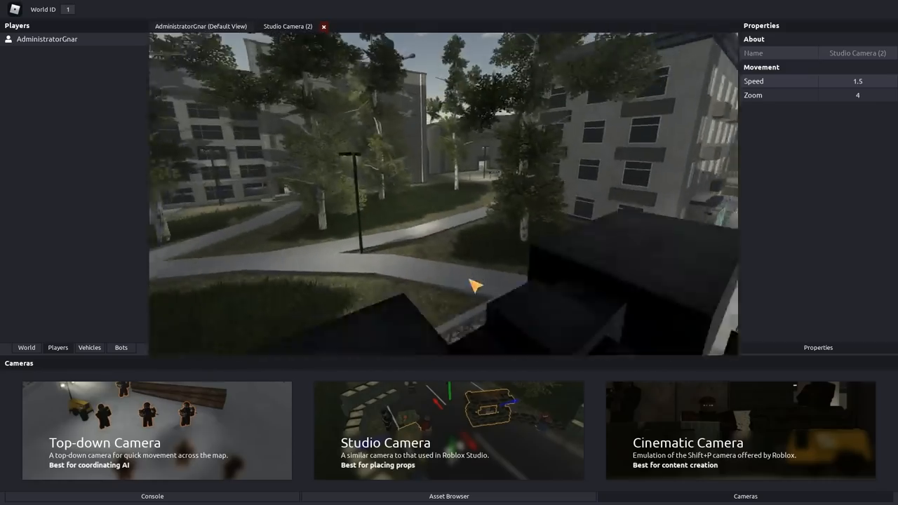
pyautogui.click(740, 430)
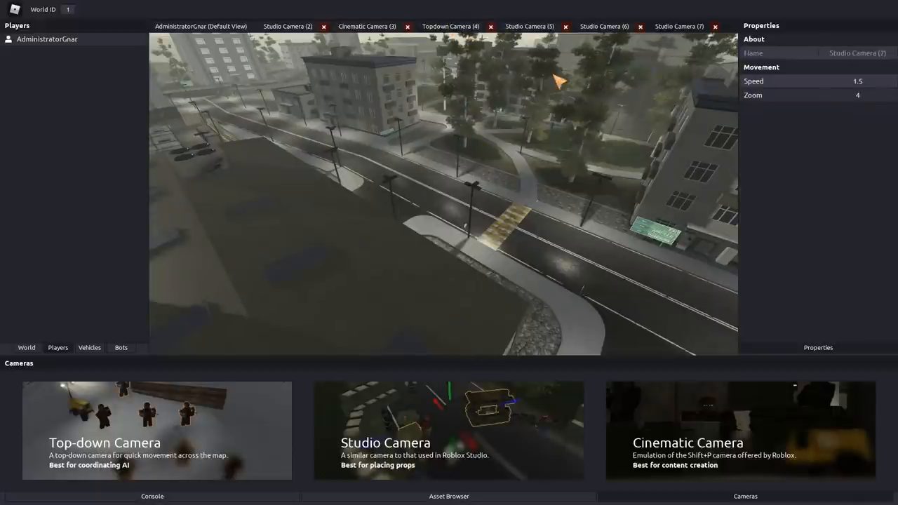
pyautogui.click(603, 26)
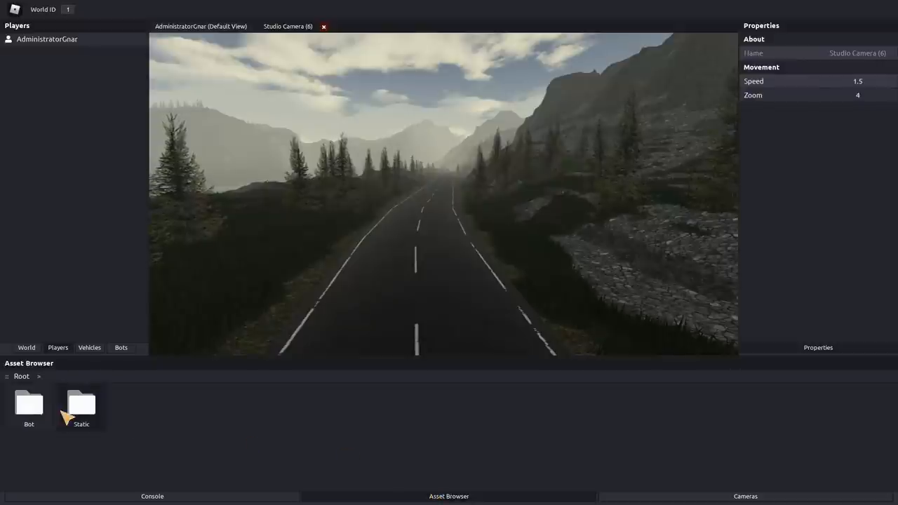
pyautogui.moveTo(84, 157)
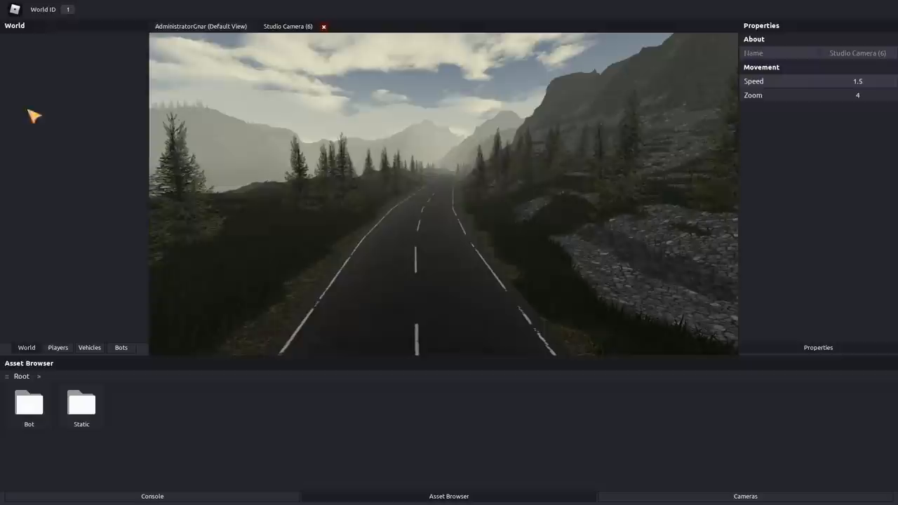
pyautogui.moveTo(75, 17)
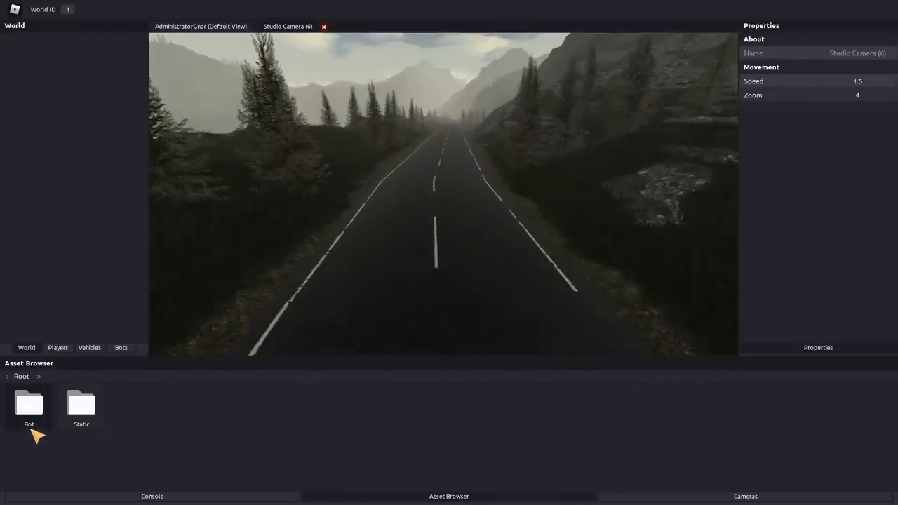
# Step: Browse into the Static asset folder listing furniture, light, nature, outpost and road
pyautogui.doubleClick(81, 407)
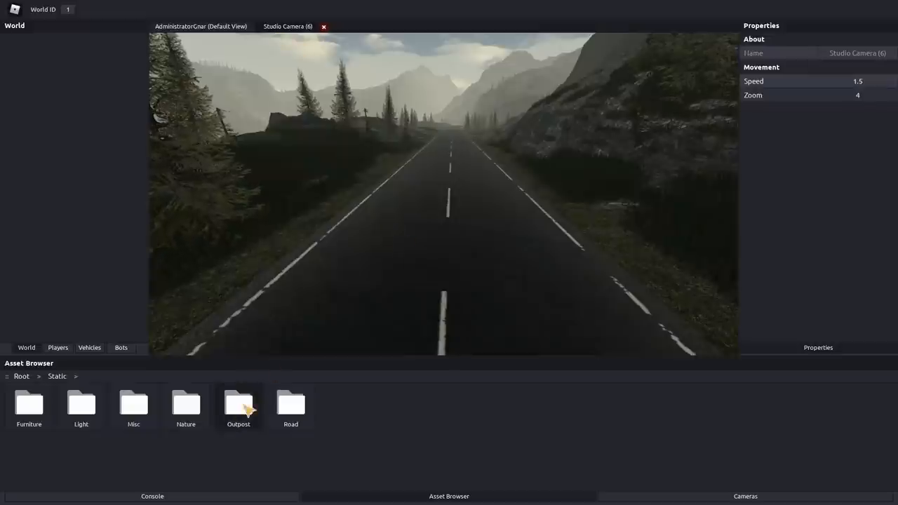
# Step: Drag ConcreteWallMany sections from the Outpost collection onto the road and deselect them
pyautogui.doubleClick(238, 403)
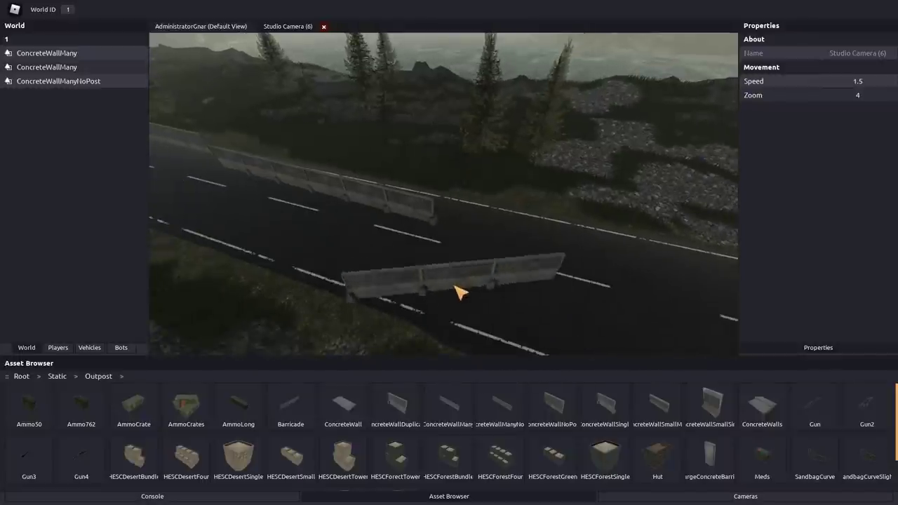
pyautogui.moveTo(456, 290); pyautogui.dragTo(238, 247)
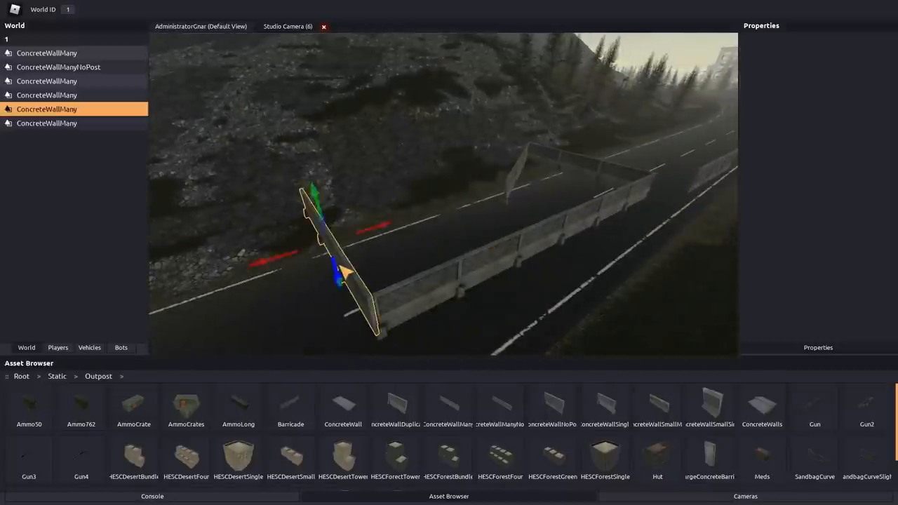
pyautogui.click(286, 25)
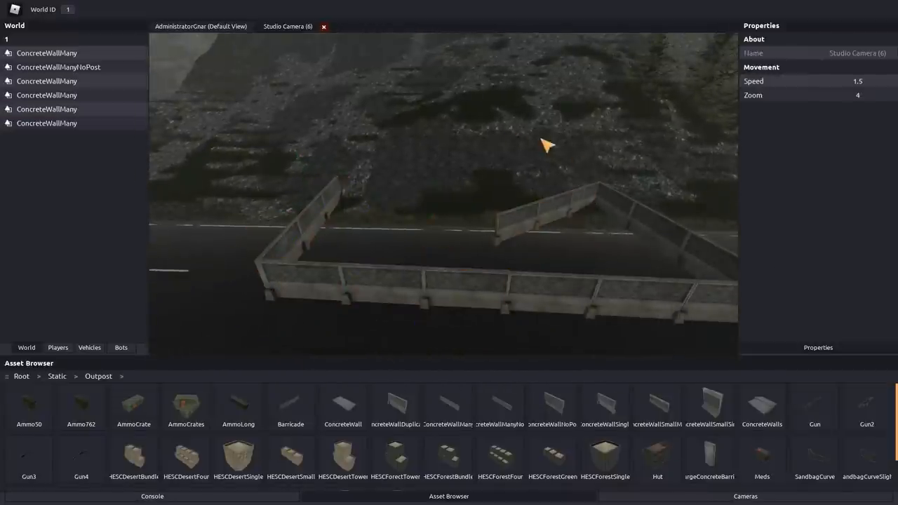
pyautogui.click(59, 68)
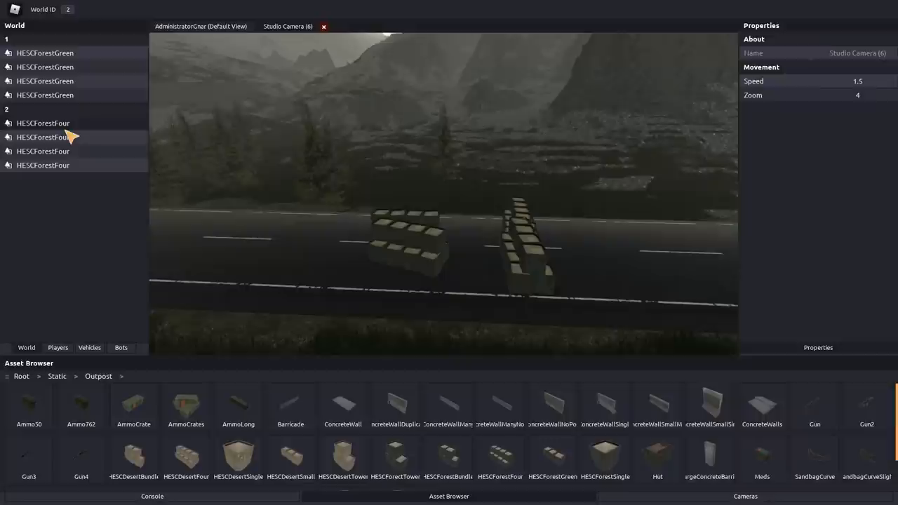
pyautogui.moveTo(279, 160)
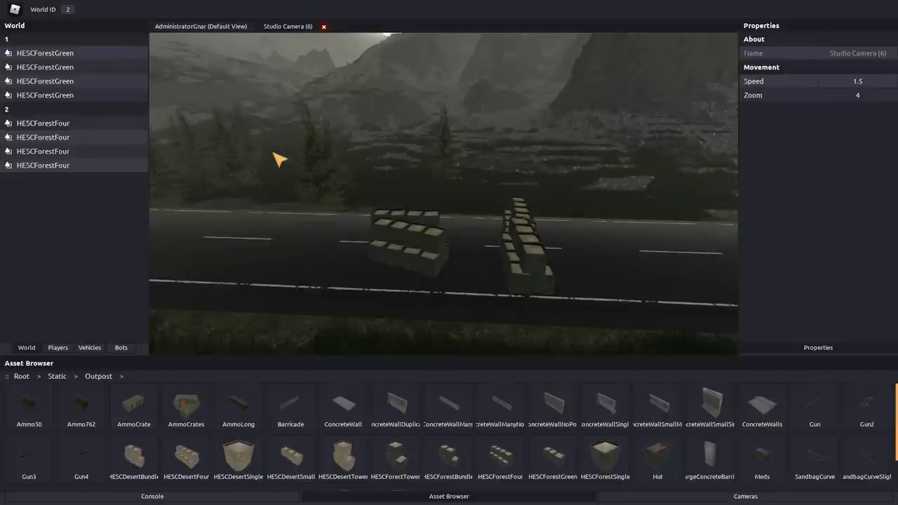
# Step: Navigate the asset browser from the Outpost collection into the Bot folder listing PvD and RLF
pyautogui.click(42, 137)
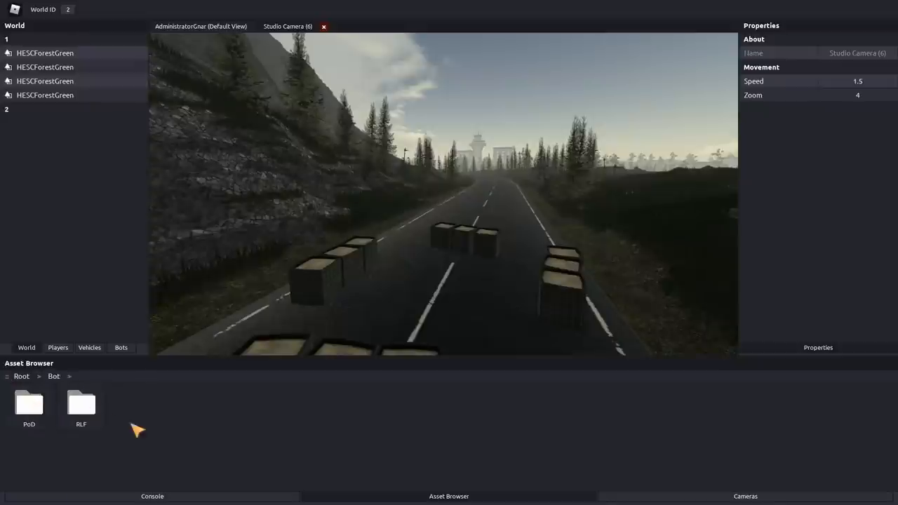
# Step: Open the PoD bot collection and switch the side panel to the spawned bots list
pyautogui.click(28, 404)
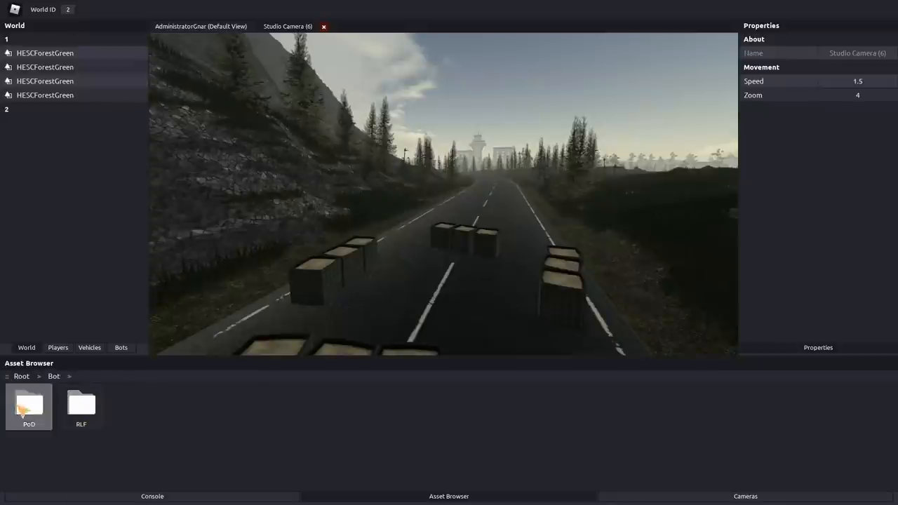
pyautogui.doubleClick(28, 404)
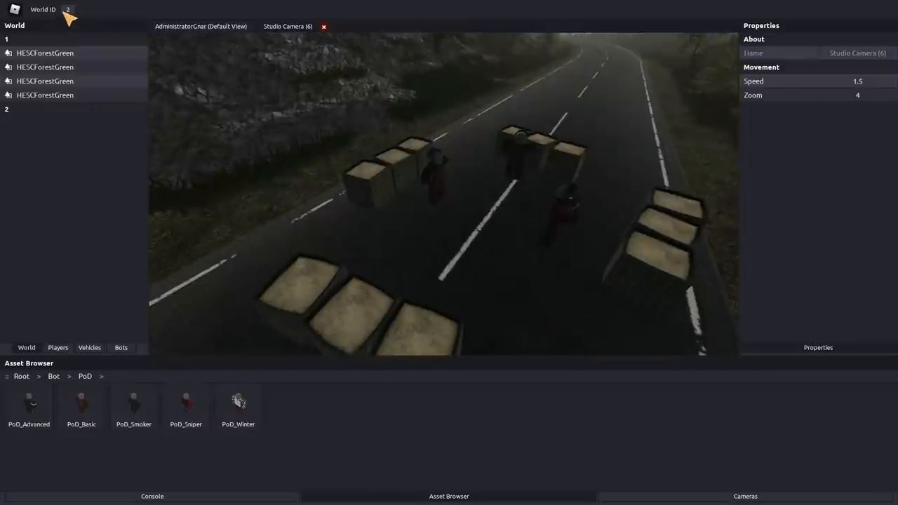
pyautogui.moveTo(505, 286)
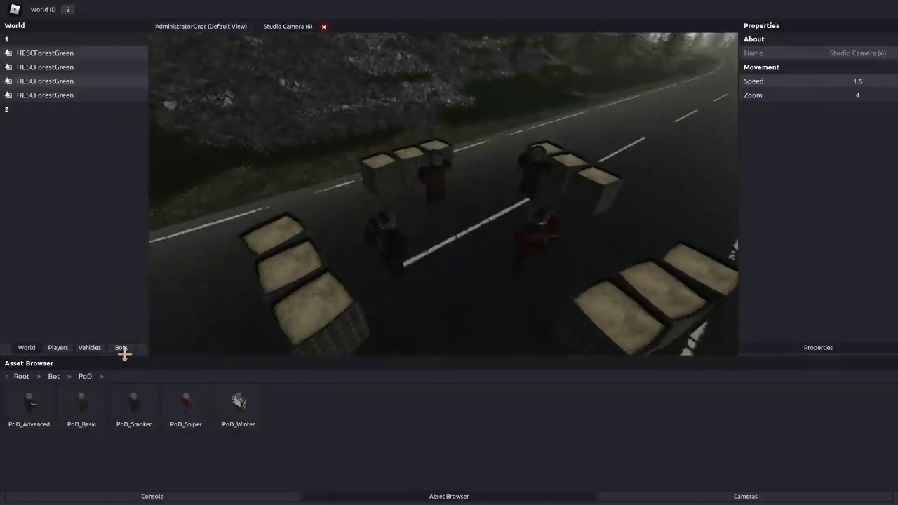
pyautogui.click(121, 348)
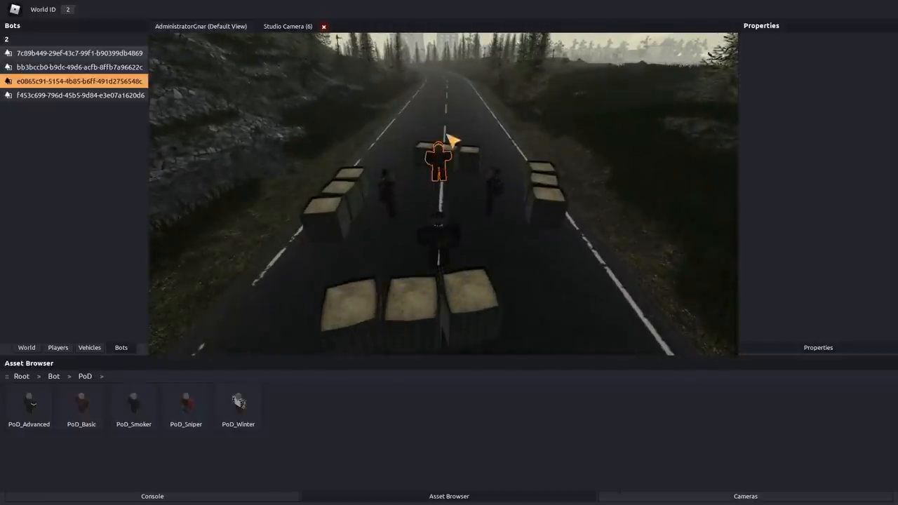
pyautogui.moveTo(398, 204)
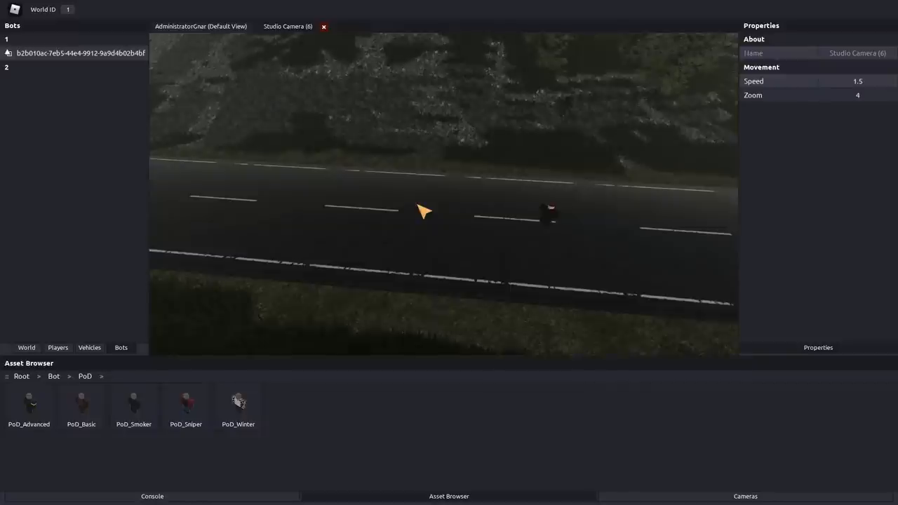
pyautogui.moveTo(469, 222)
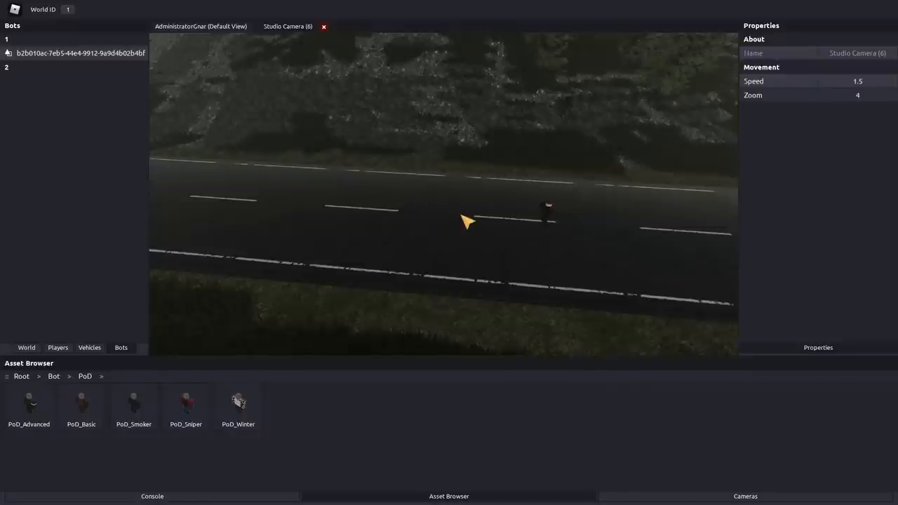
# Step: Select the squad 1 bots to walk along the road, then delete all three from the Bots list
pyautogui.click(80, 53)
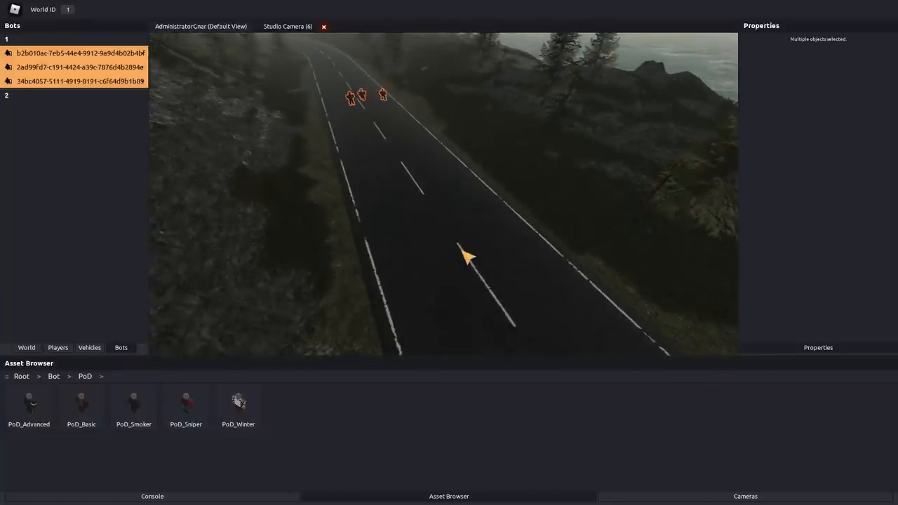
pyautogui.click(288, 25)
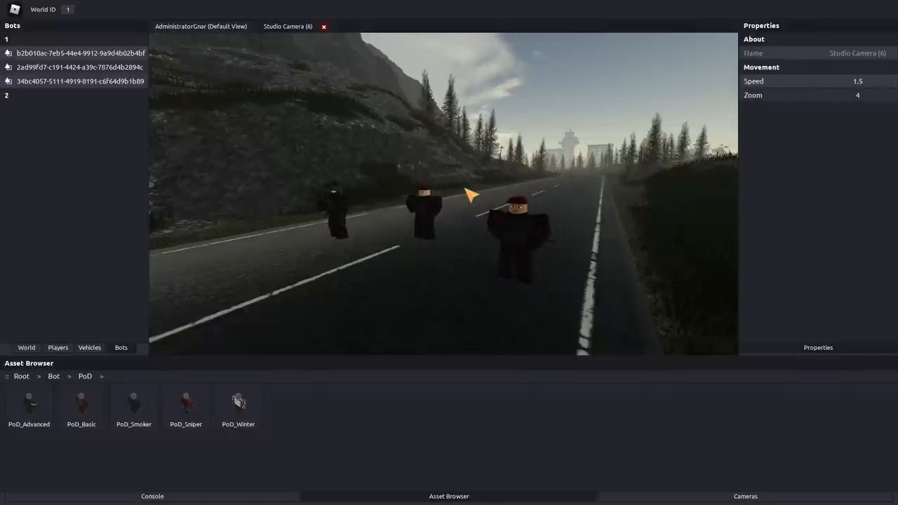
pyautogui.moveTo(468, 168)
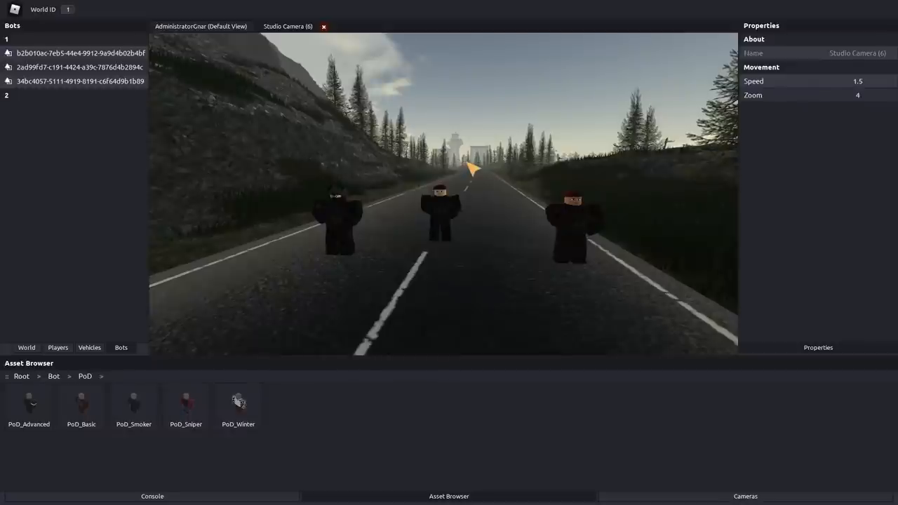
pyautogui.click(78, 53)
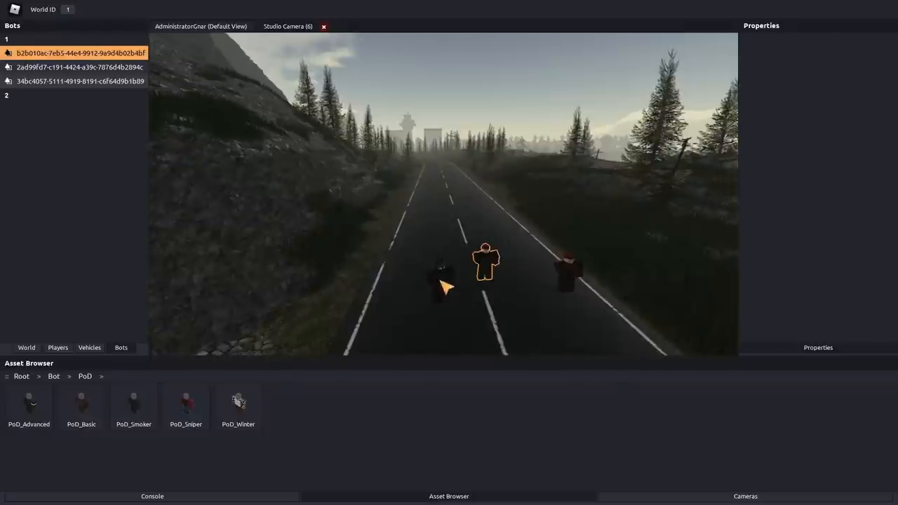
pyautogui.click(287, 25)
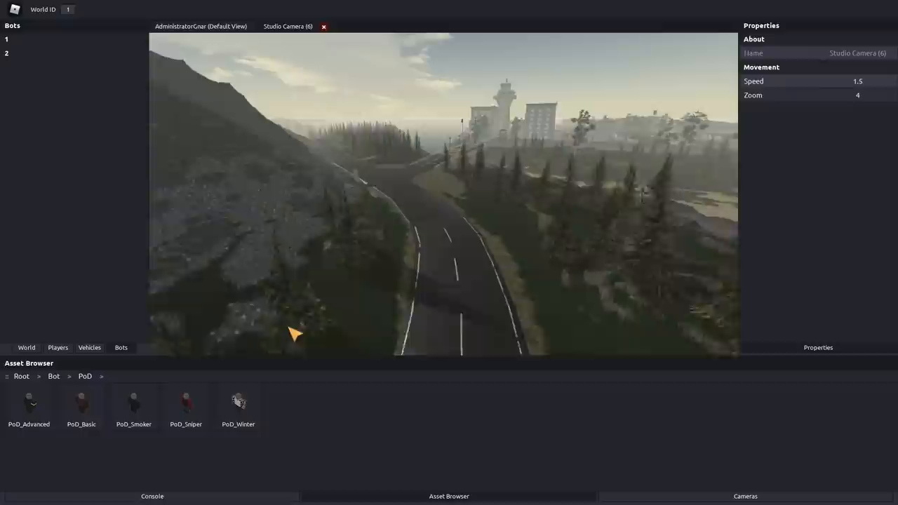
pyautogui.click(152, 497)
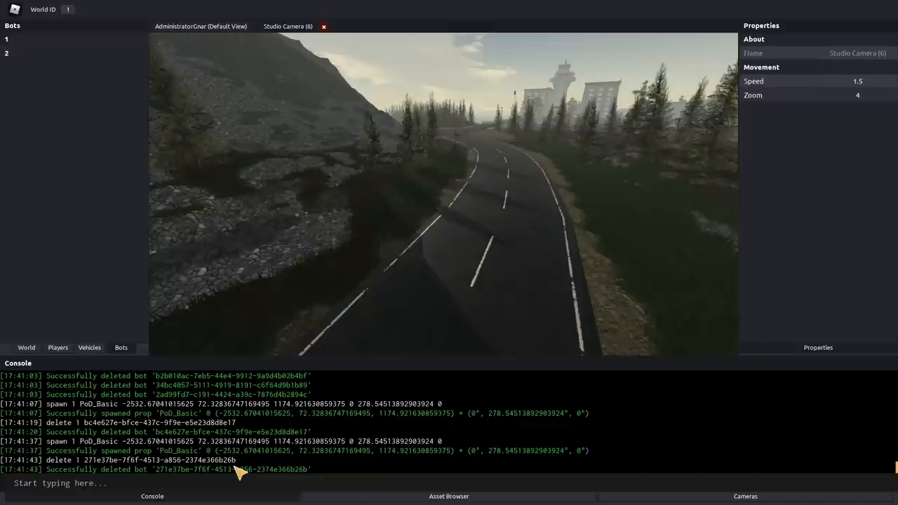
# Step: Enter 'friendlyfire all', then 'revive enable' and 'revive disable' in the console
pyautogui.write('fre')
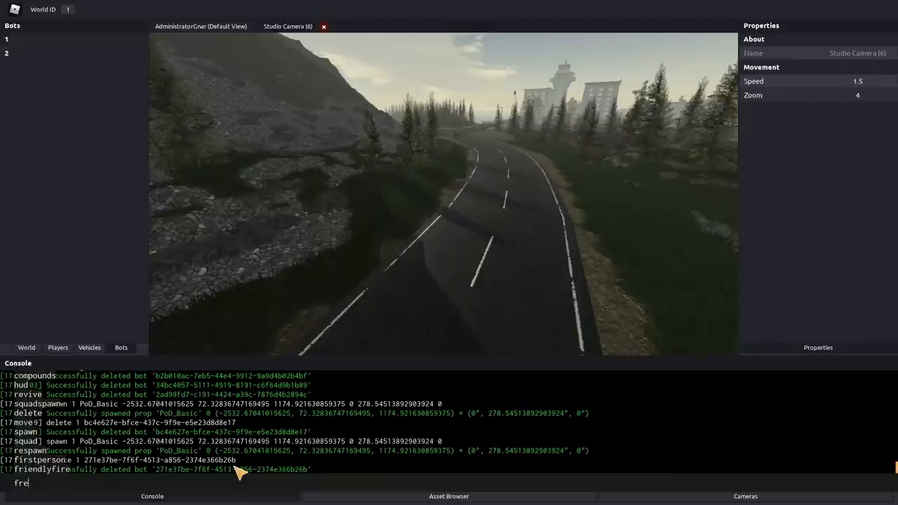
pyautogui.write('friendlyfire')
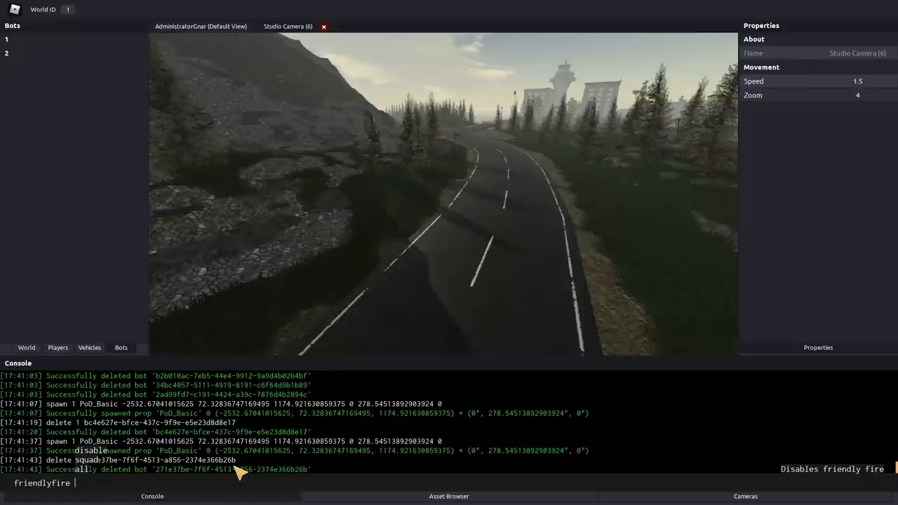
pyautogui.write('a')
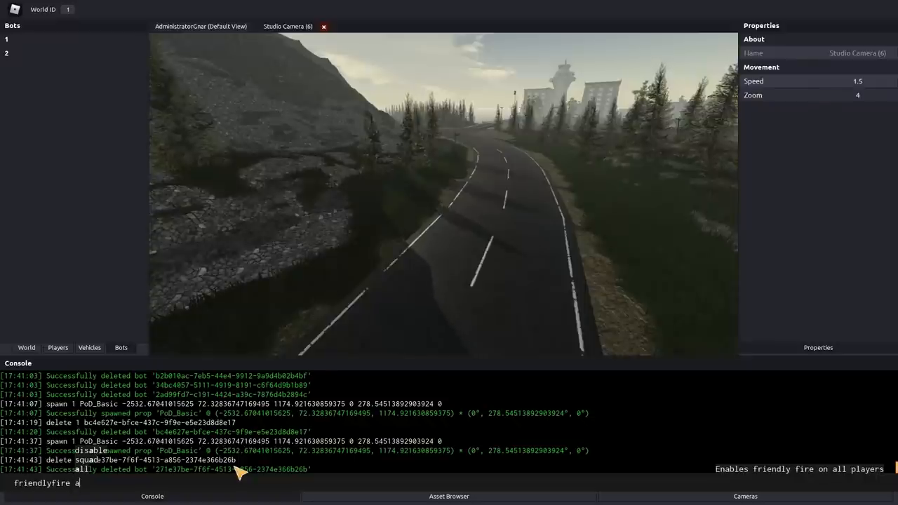
pyautogui.press('BackSpace')
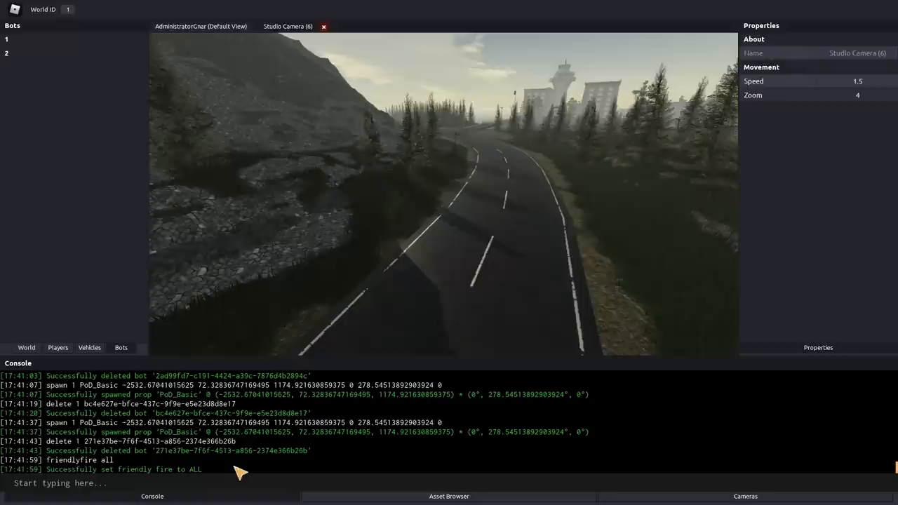
pyautogui.write('ri')
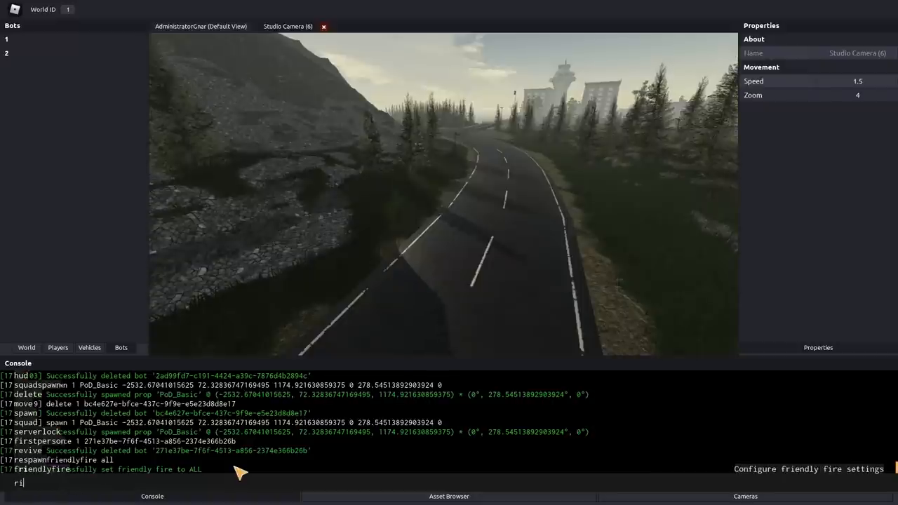
pyautogui.write('revive')
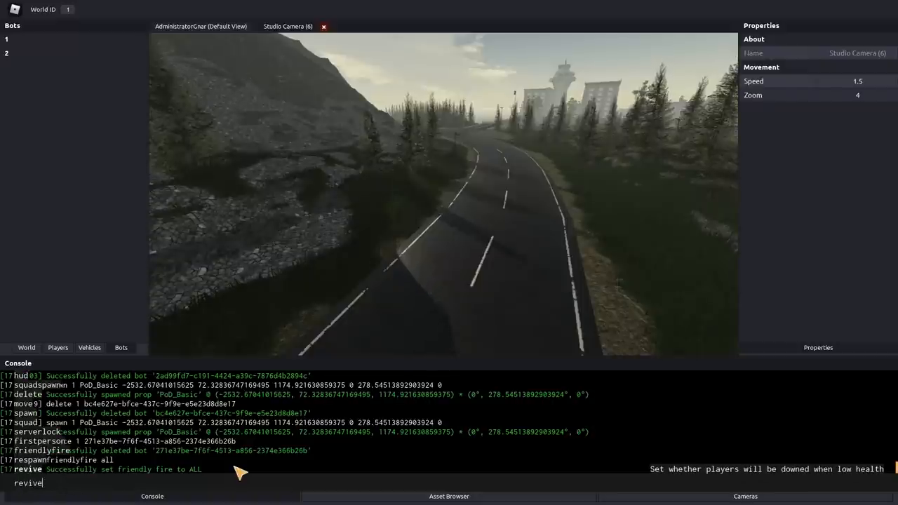
pyautogui.press('Return')
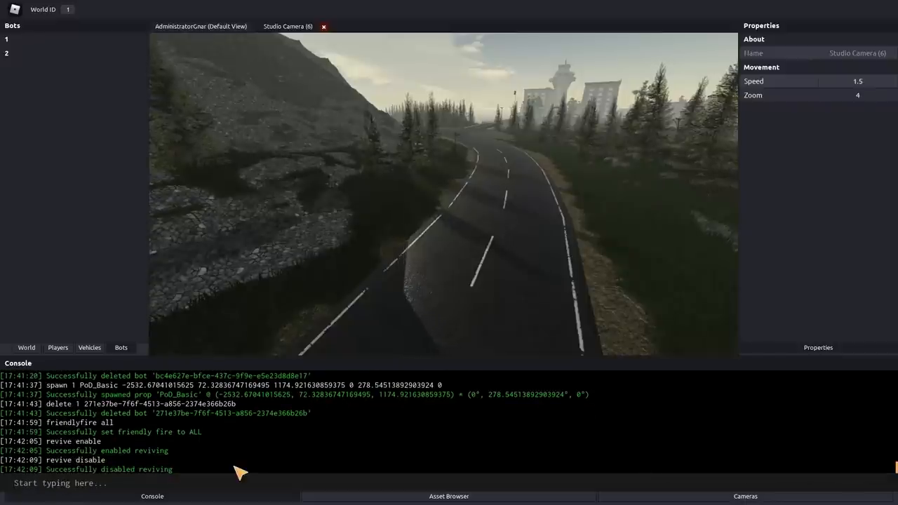
# Step: Run 'hud disable' to turn off the HUD
pyautogui.write('h')
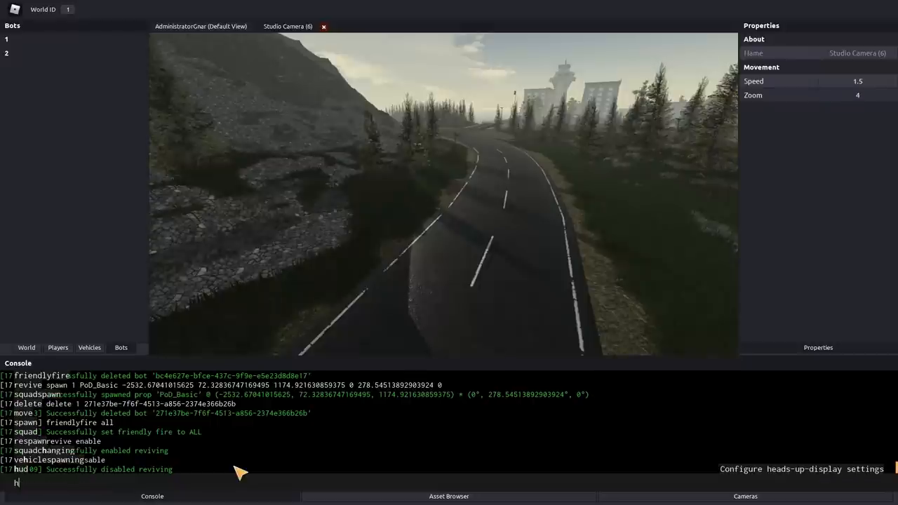
pyautogui.write('ud disable')
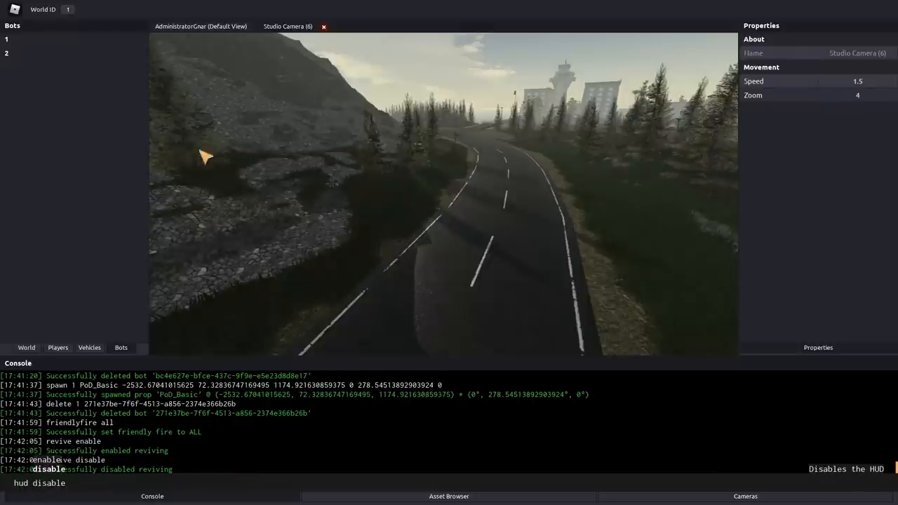
pyautogui.press('Return')
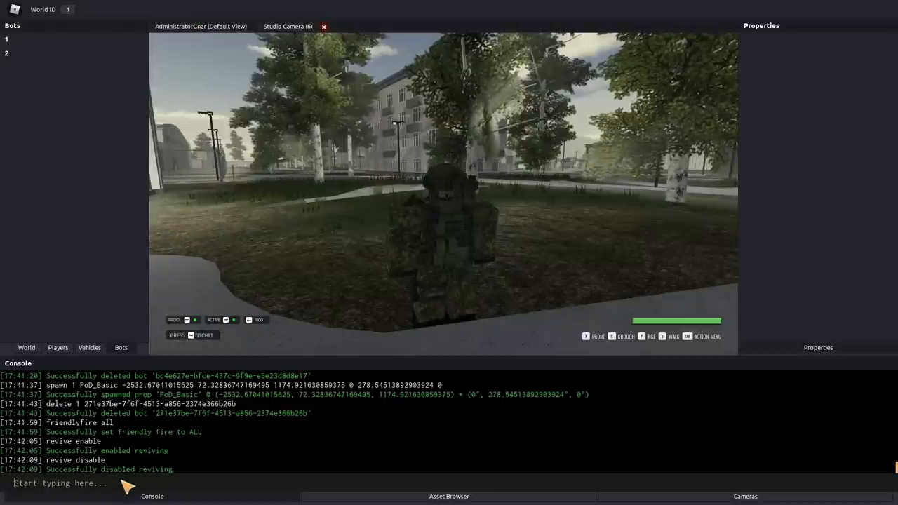
# Step: Run 'compounds disable' and start the 'squadchanging disable' command in the console
pyautogui.write('h')
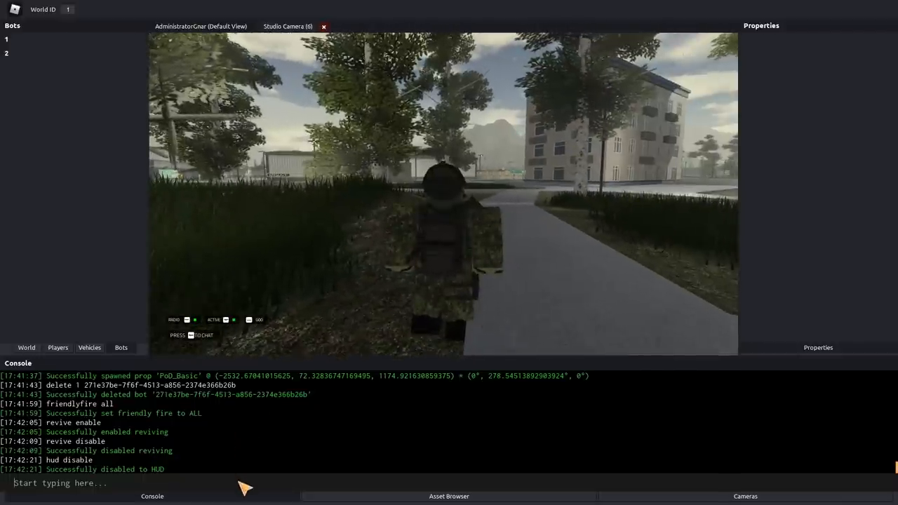
pyautogui.write('firstperson')
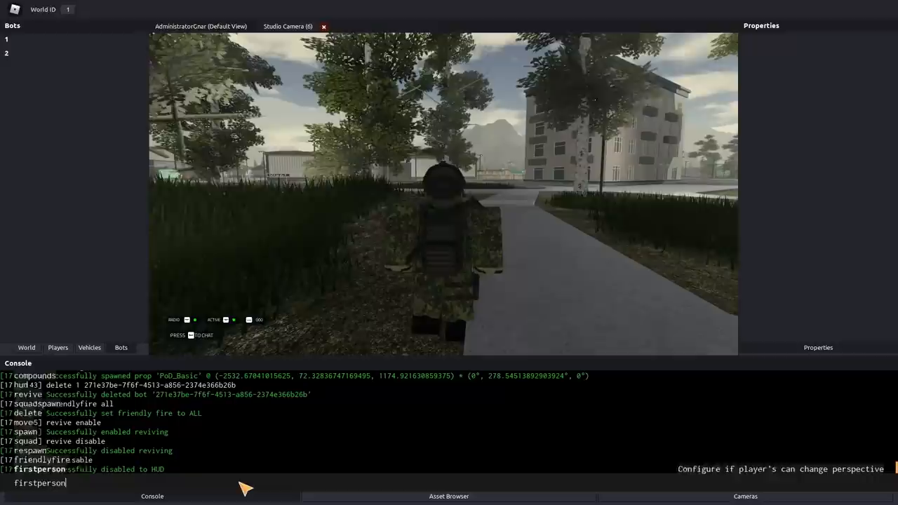
pyautogui.press('Return')
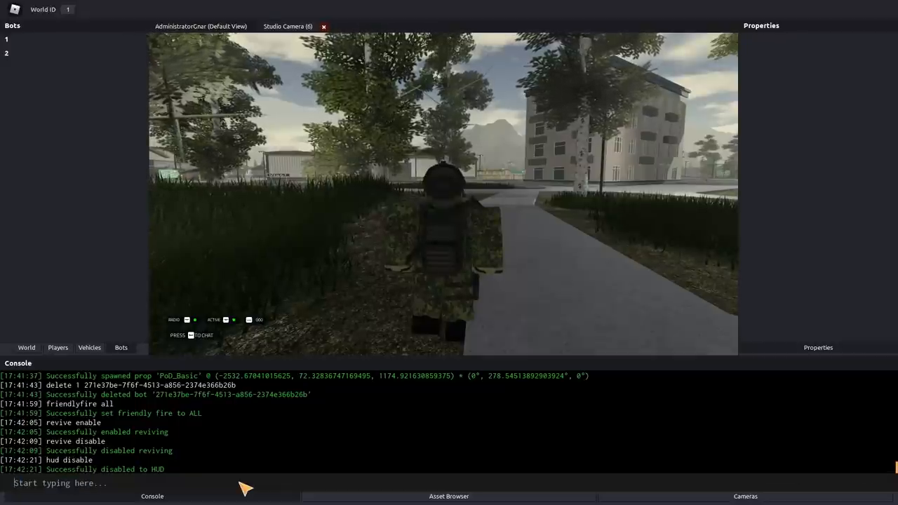
pyautogui.write('compounds')
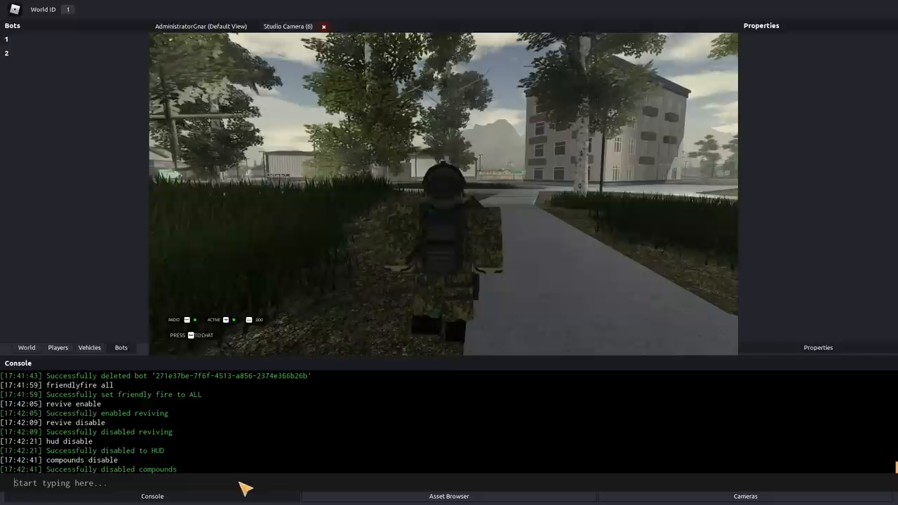
pyautogui.write('vehiclespawning')
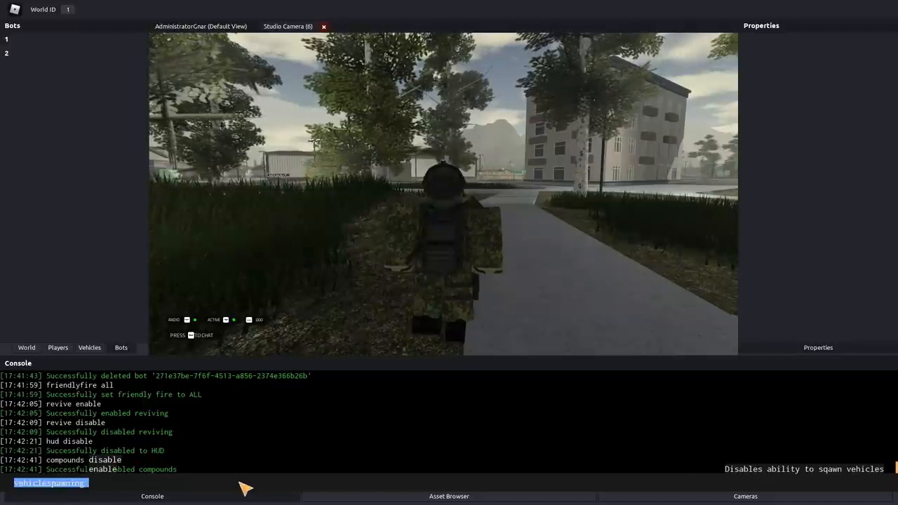
pyautogui.write('sp')
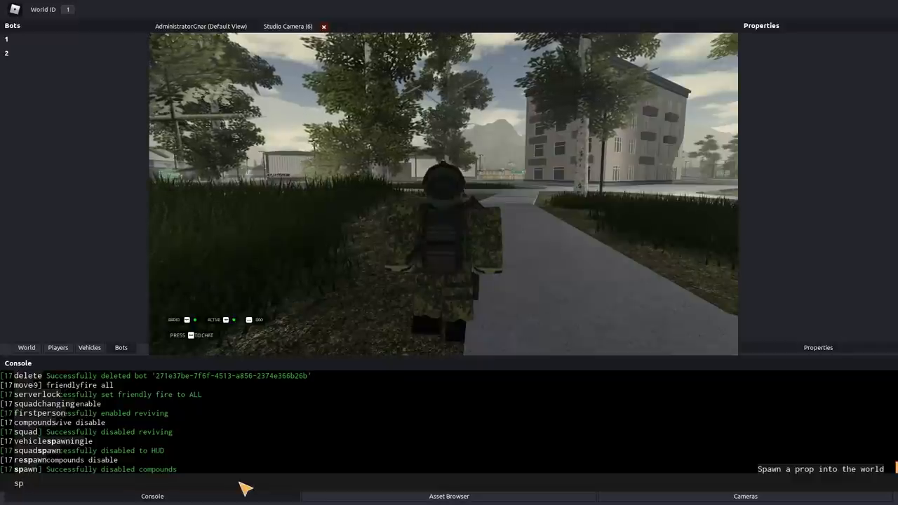
pyautogui.press('Return')
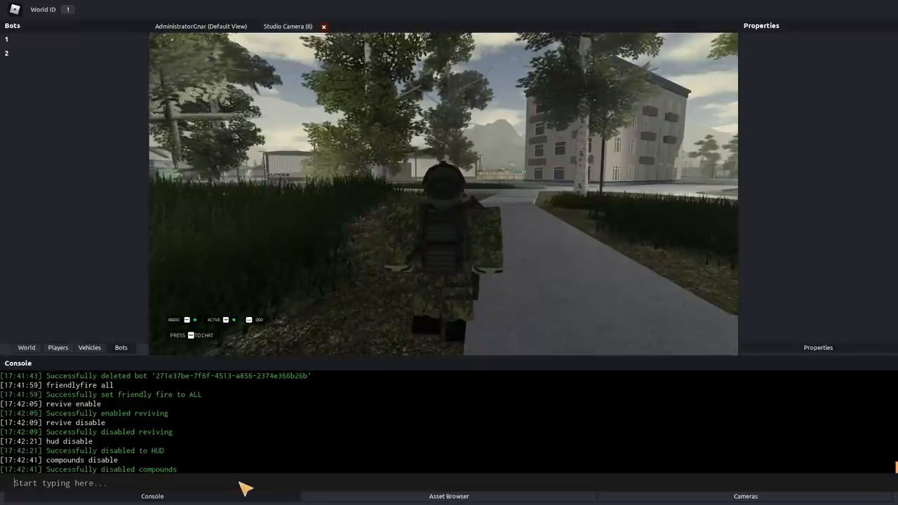
pyautogui.write('squad')
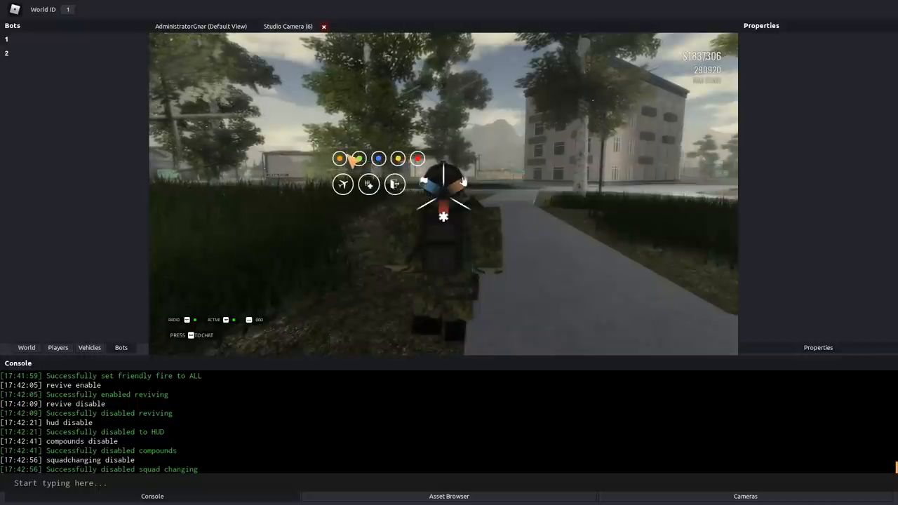
# Step: Select AdministratorGnar in the player list and assign them to the blue squad
pyautogui.click(57, 348)
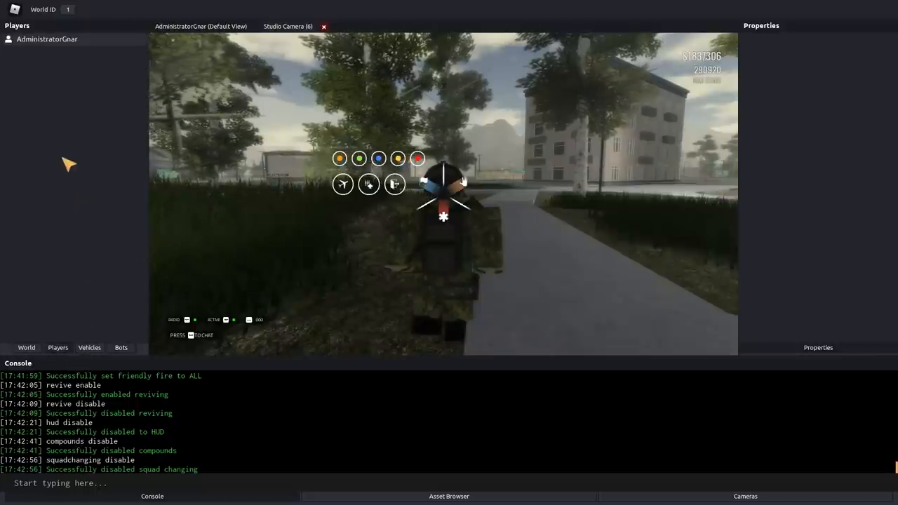
pyautogui.click(47, 40)
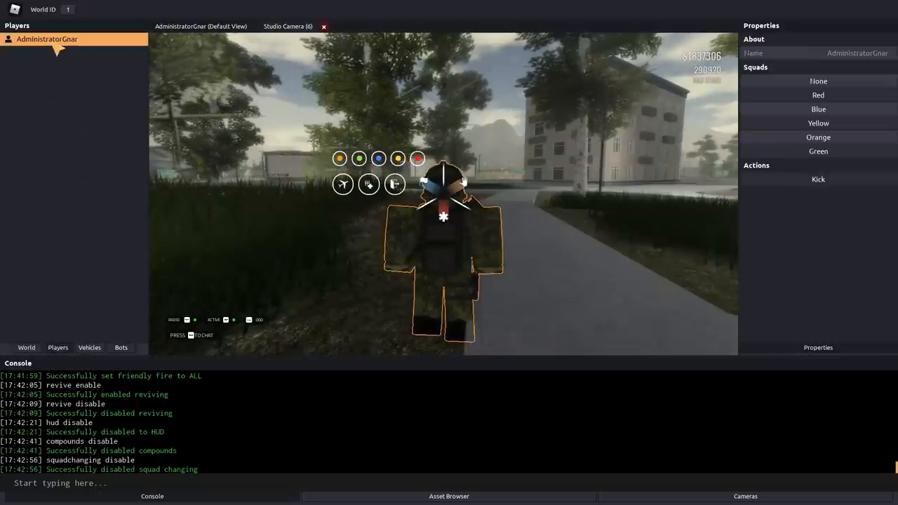
pyautogui.click(818, 109)
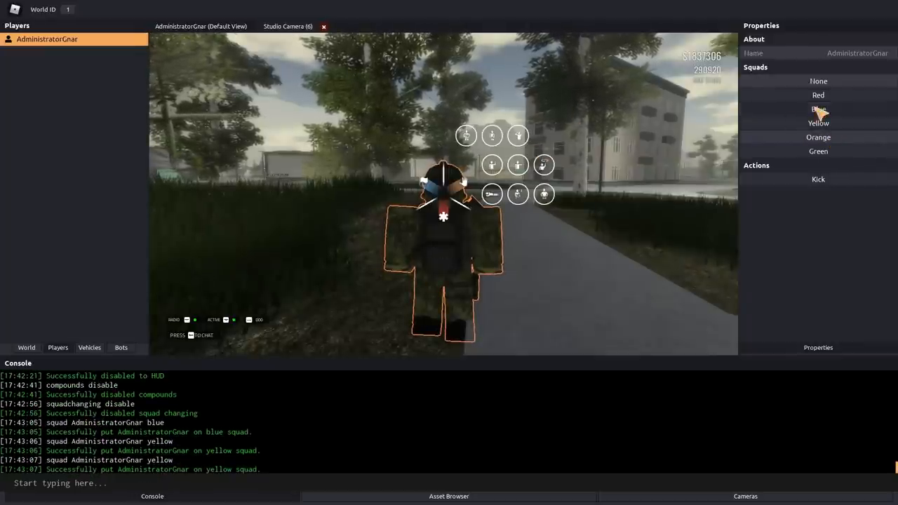
# Step: Move AdministratorGnar to yellow, back to blue, then attempt a kick that is refused
pyautogui.click(818, 109)
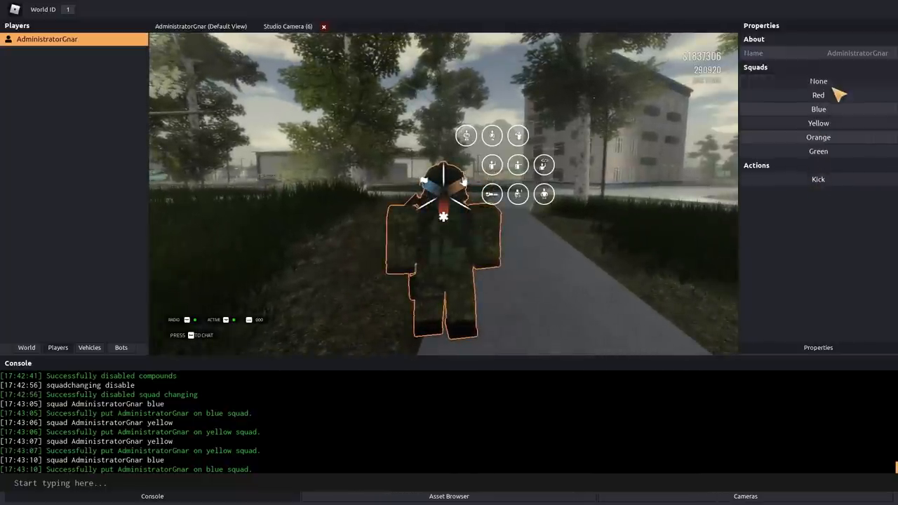
pyautogui.click(818, 179)
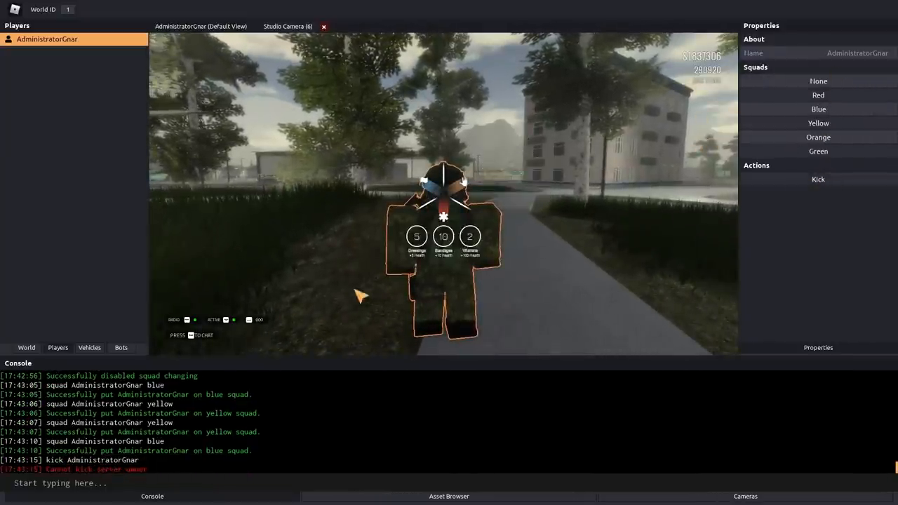
pyautogui.click(745, 497)
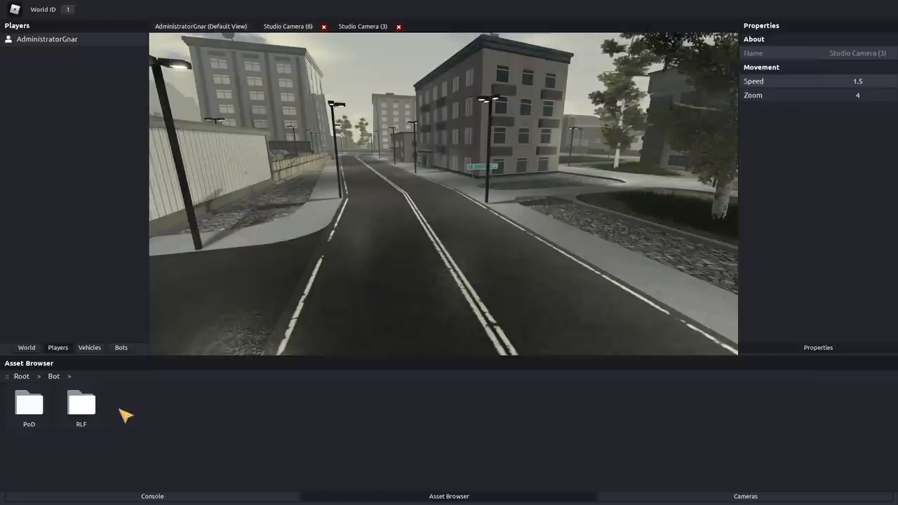
# Step: Browse Root > Static assets for the stop sign, then return to the console
pyautogui.click(22, 376)
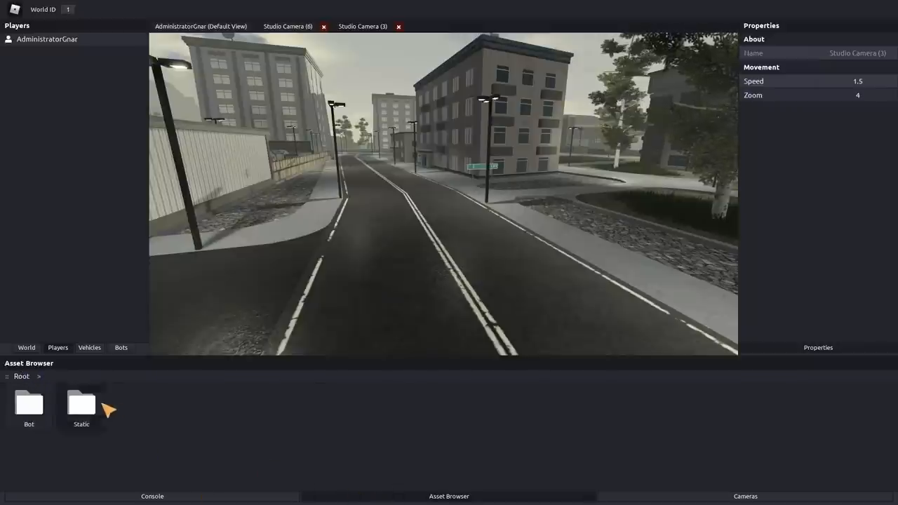
pyautogui.doubleClick(82, 404)
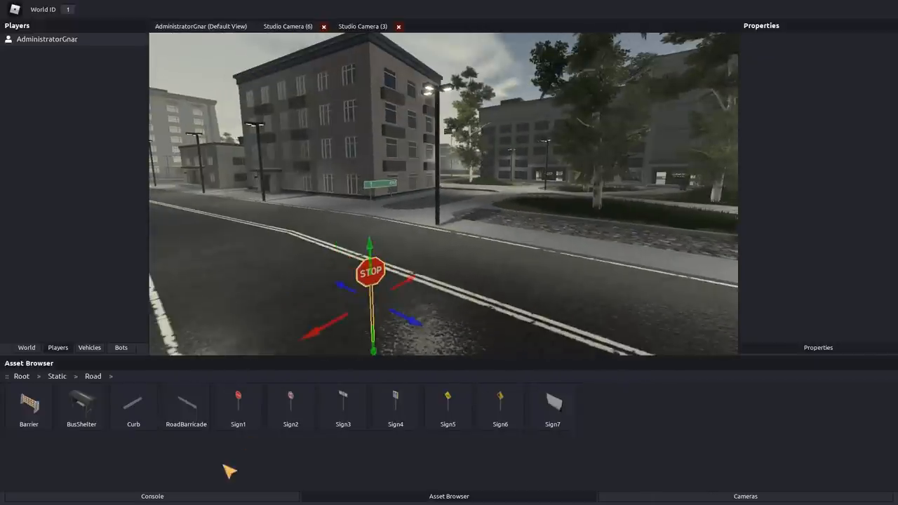
pyautogui.click(152, 497)
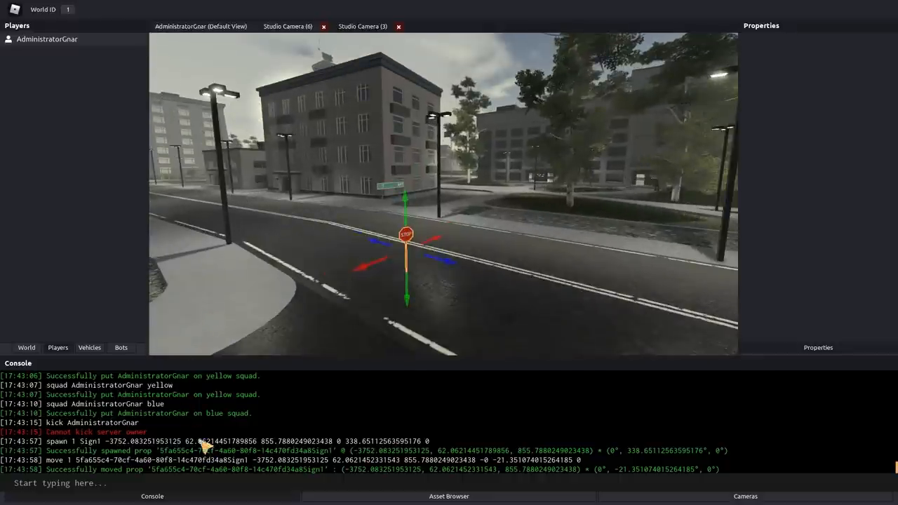
pyautogui.moveTo(351, 479)
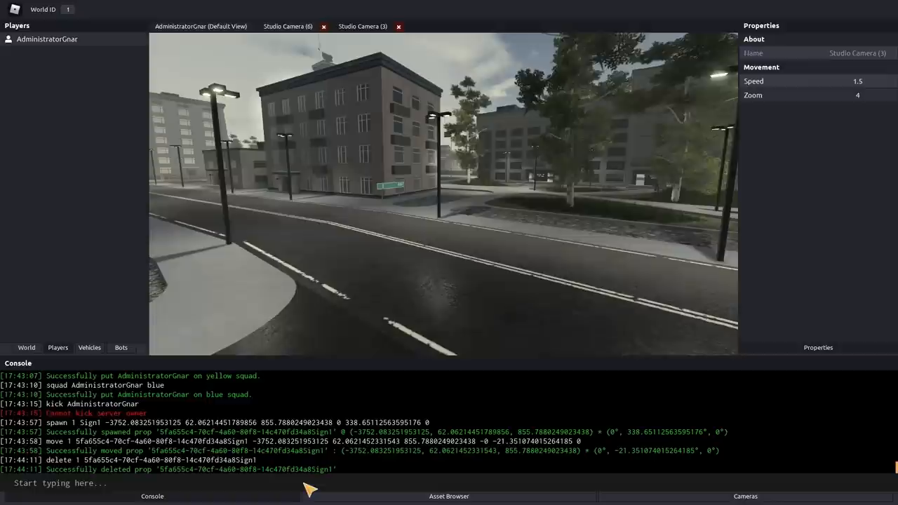
# Step: Run 'squadspawn -3752.083251953125 62.0621452331543 855.7880249023438 red', corrected without commas
pyautogui.write('squadspawn')
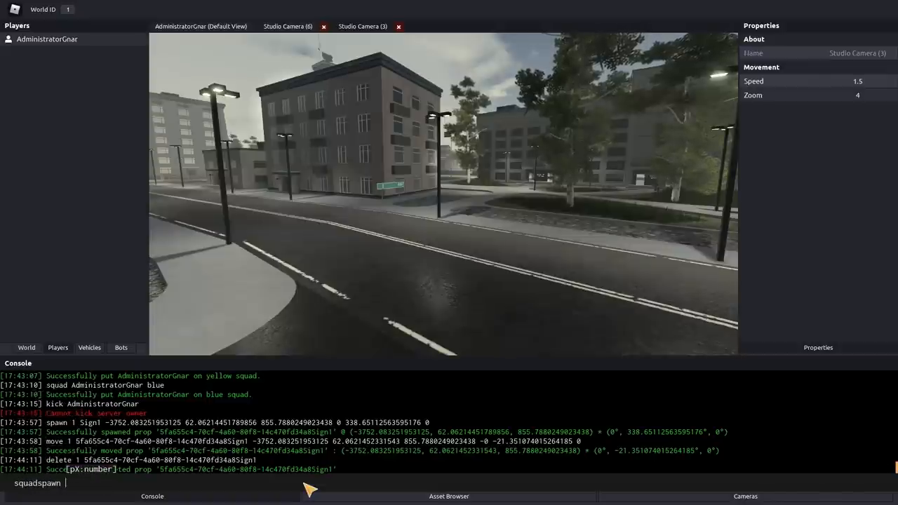
pyautogui.write('-3752.083251953125, 62.0621452331543, 855.7880249023438 red')
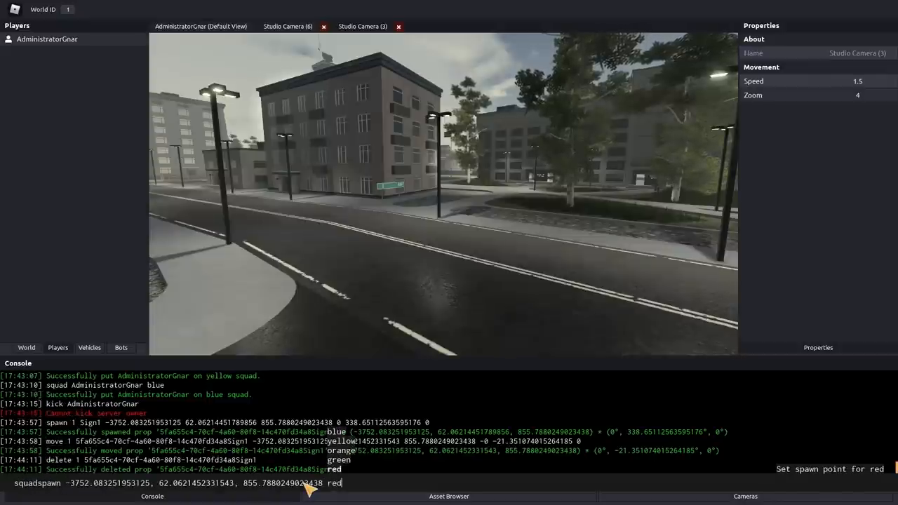
pyautogui.press('Return')
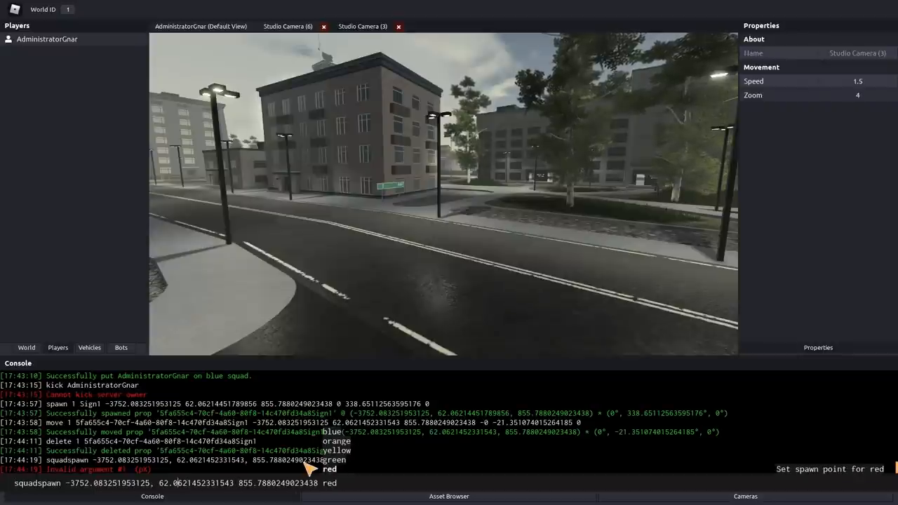
pyautogui.press('Return')
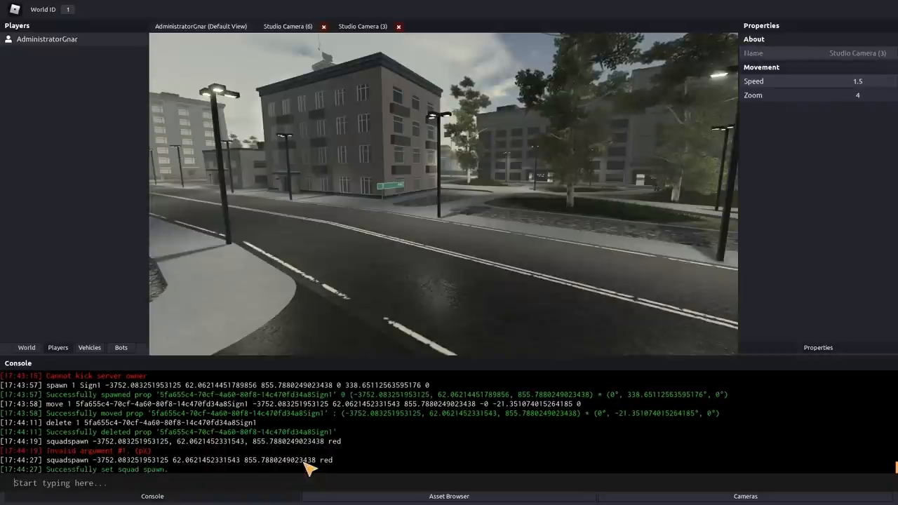
pyautogui.moveTo(393, 330)
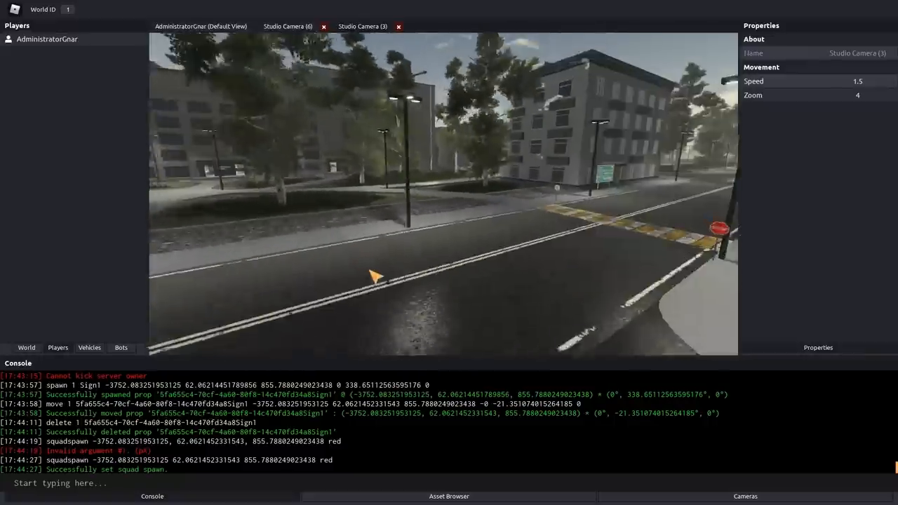
# Step: Select AdministratorGnar and assign them to the red squad
pyautogui.click(47, 39)
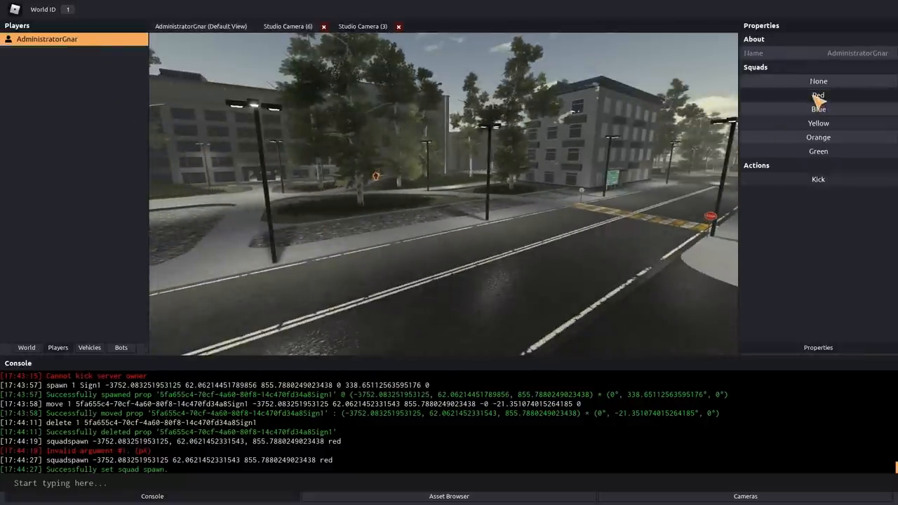
pyautogui.click(818, 96)
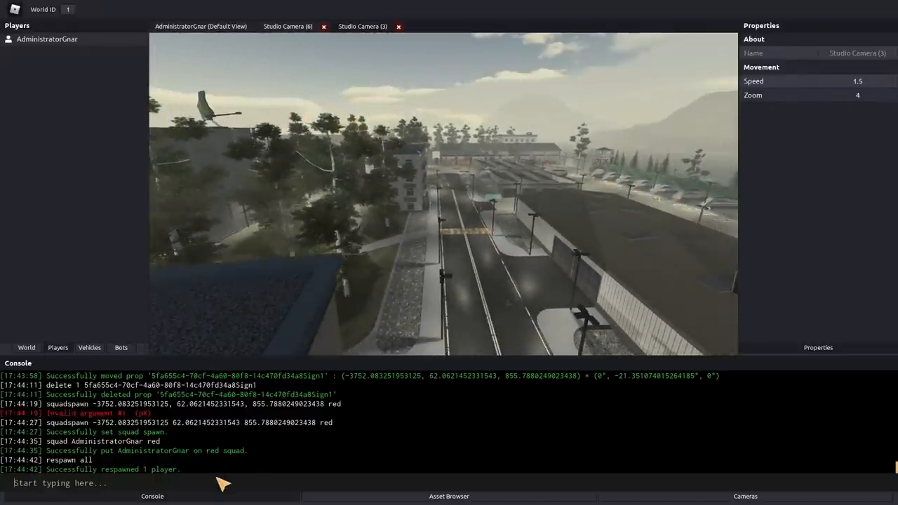
# Step: Run 'serverlock enable' and 'time stop' in the console
pyautogui.write('s')
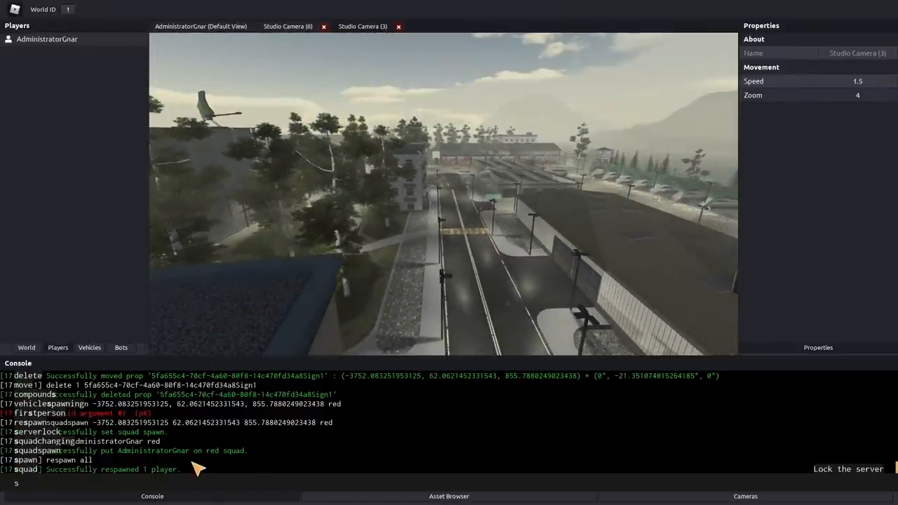
pyautogui.write('er')
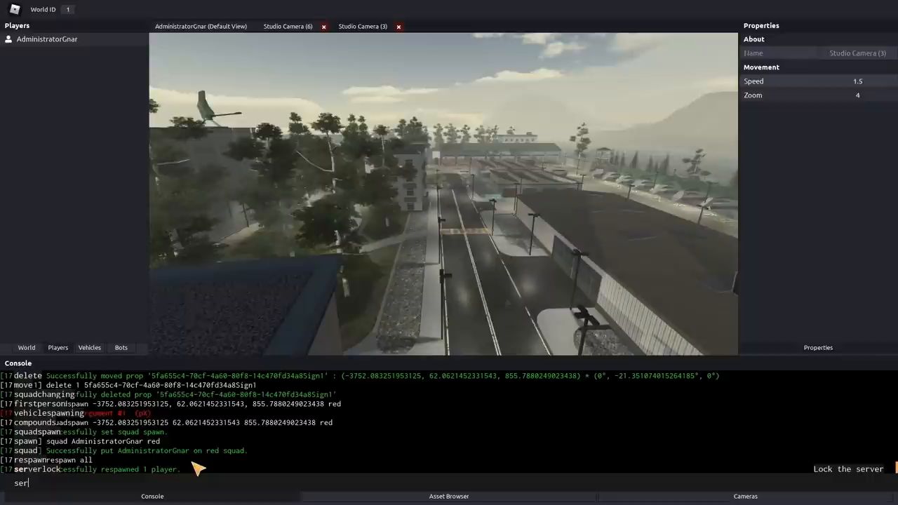
pyautogui.write('ver')
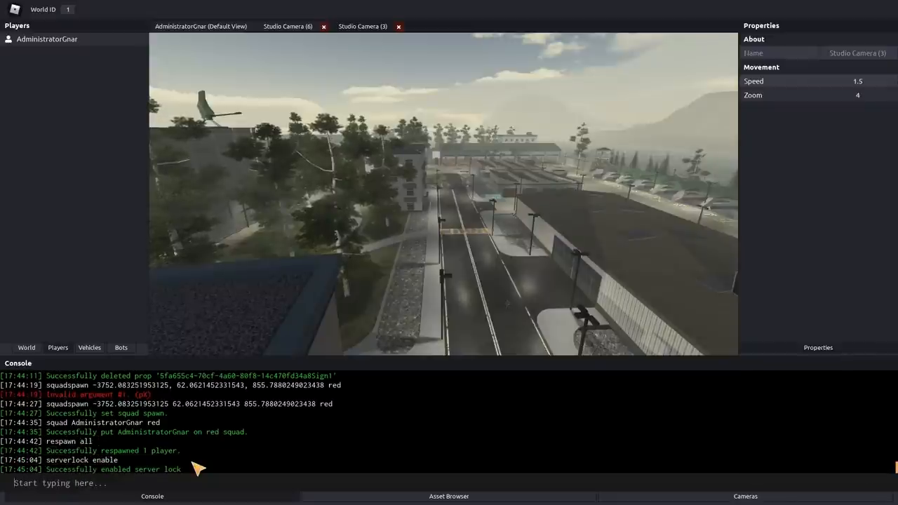
pyautogui.write('d')
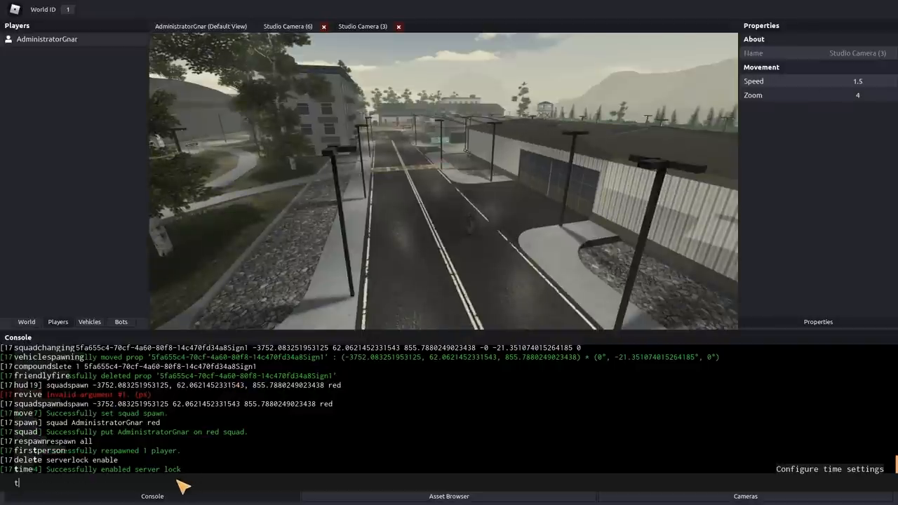
pyautogui.press('Return')
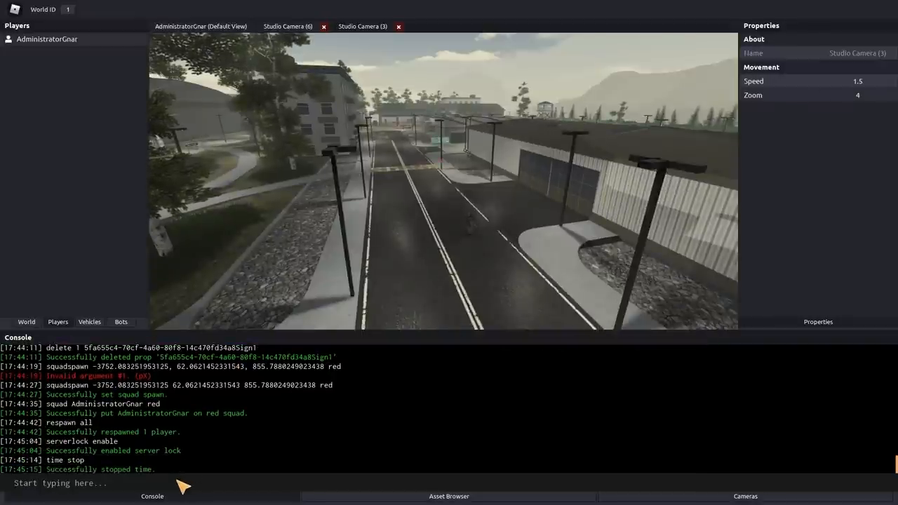
pyautogui.write('s')
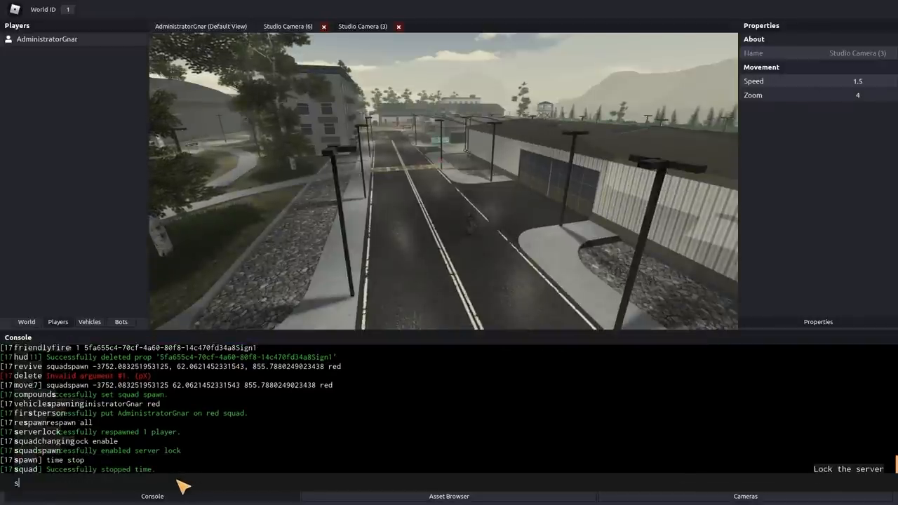